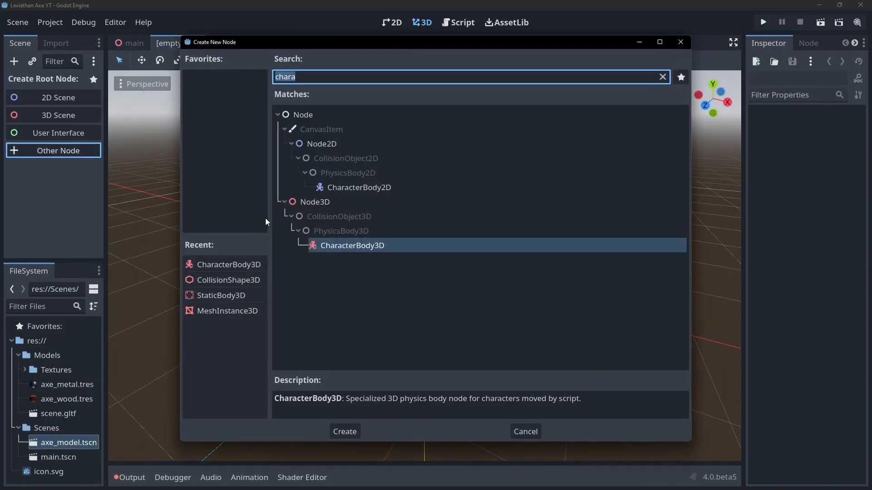
Step: Create the CharacterBody3D root, make AxeModel's children editable and select a mesh part
click(345, 432)
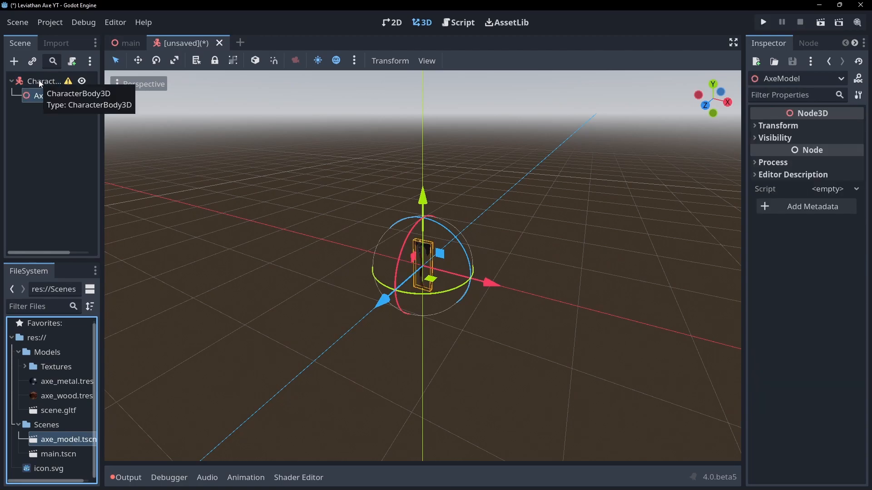
right_click(36, 96)
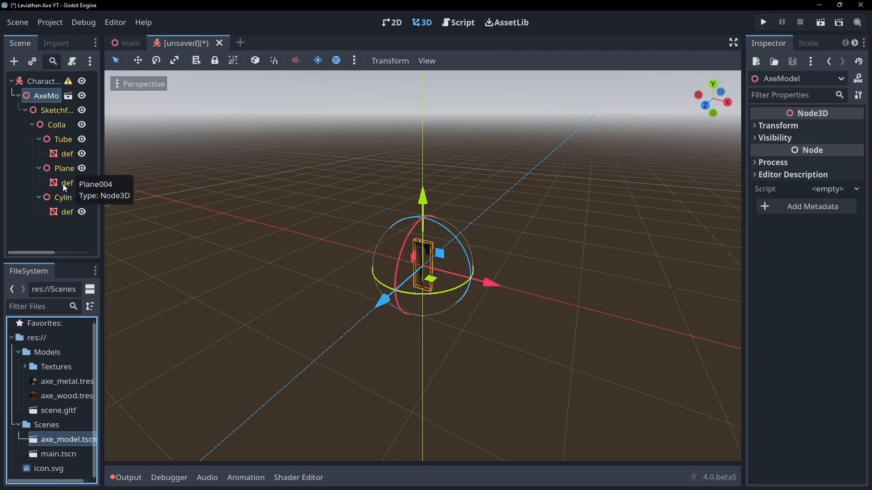
click(67, 183)
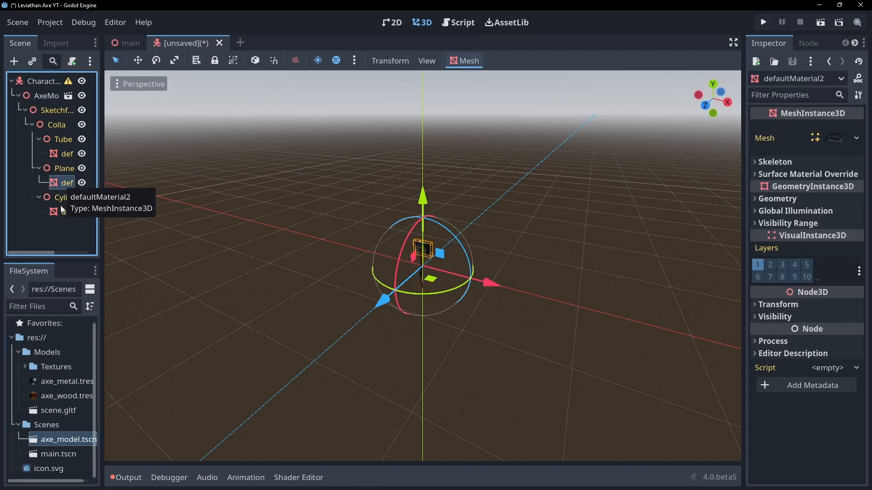
Step: Generate a single convex collision sibling from the handle MeshInstance3D
click(66, 212)
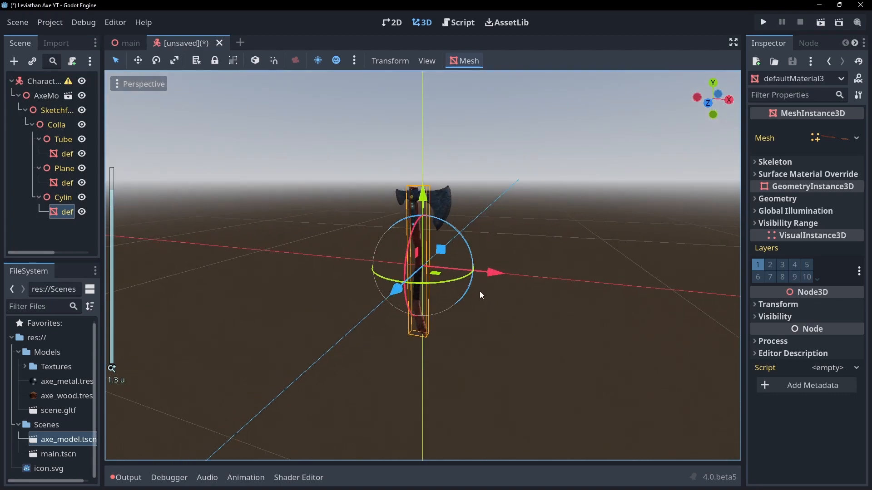
click(468, 60)
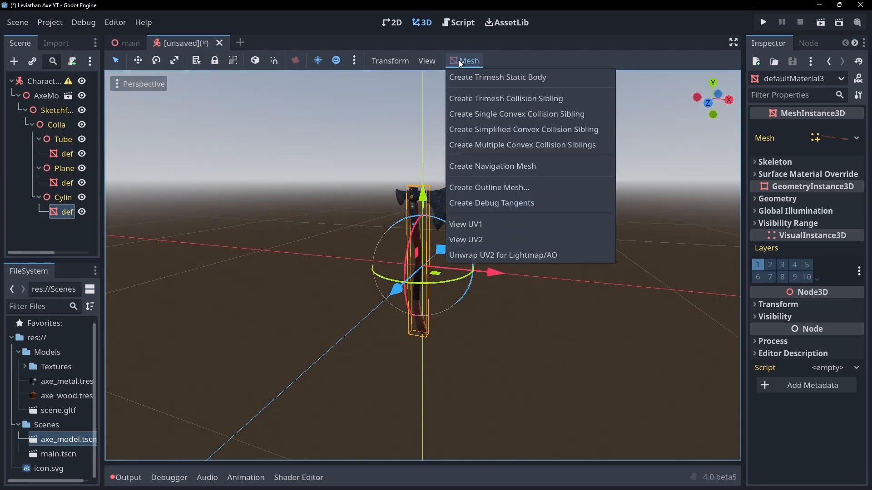
mouse_move(523, 122)
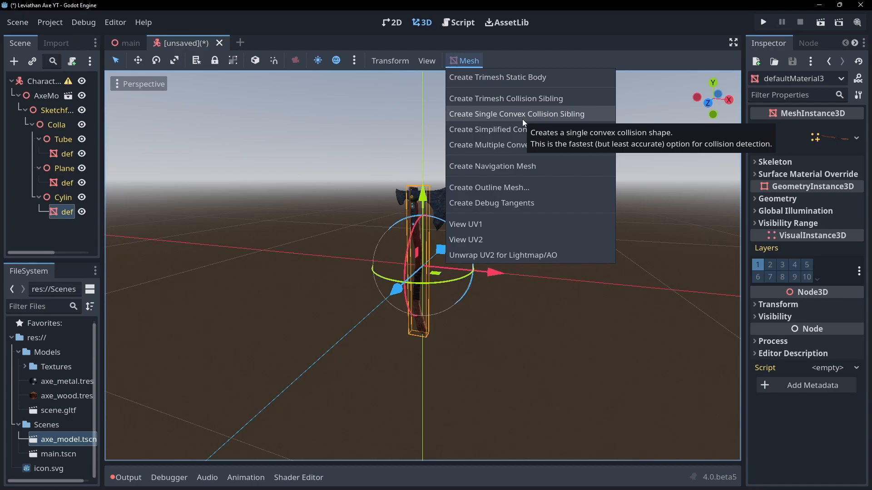
click(517, 114)
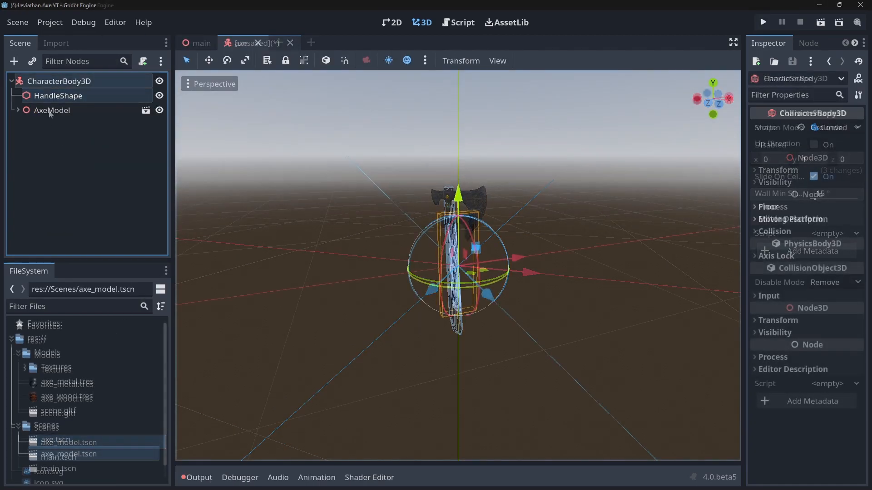
Step: Add an Area3D with a box collision shape, shrunk and nudged onto the axe blade
click(13, 61)
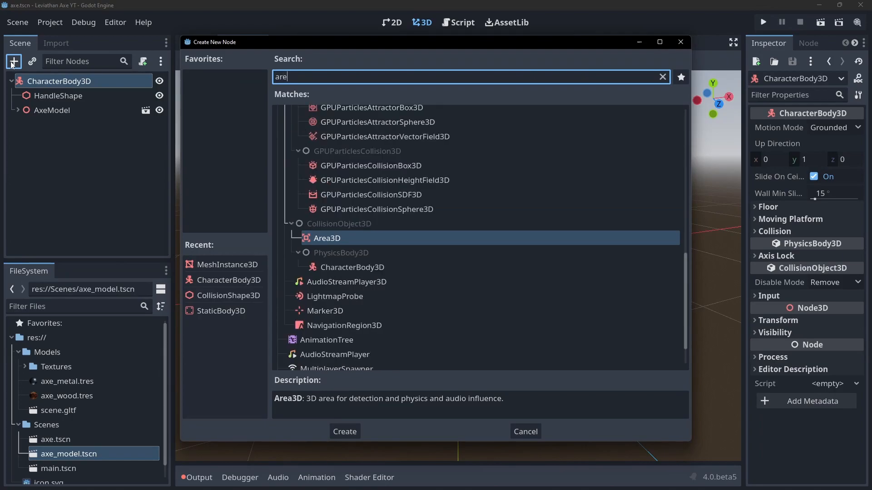
click(345, 431)
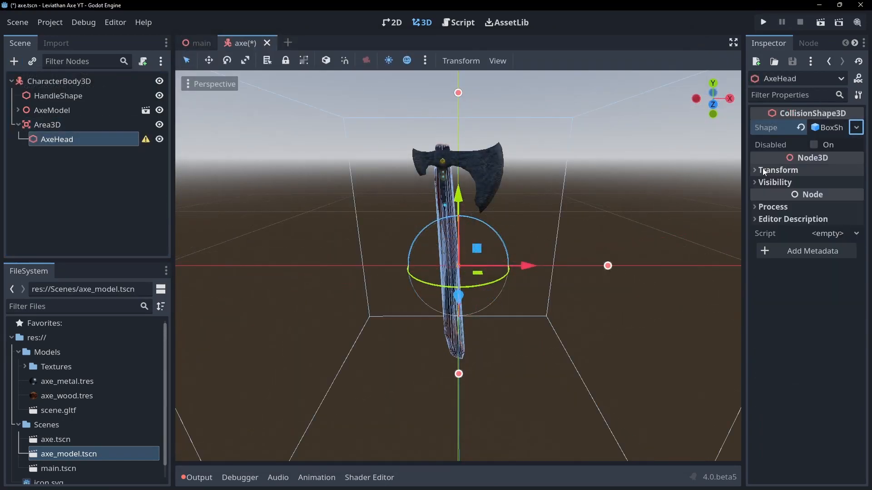
scroll(down, 3)
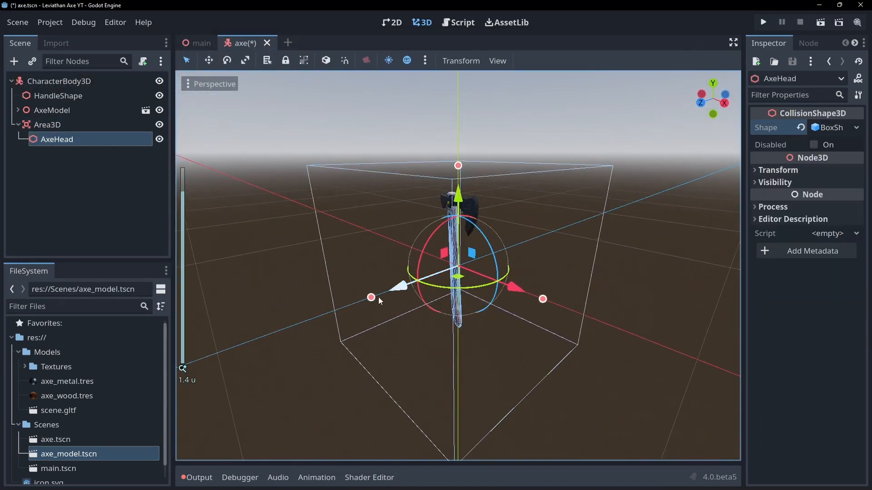
drag(371, 298, 458, 266)
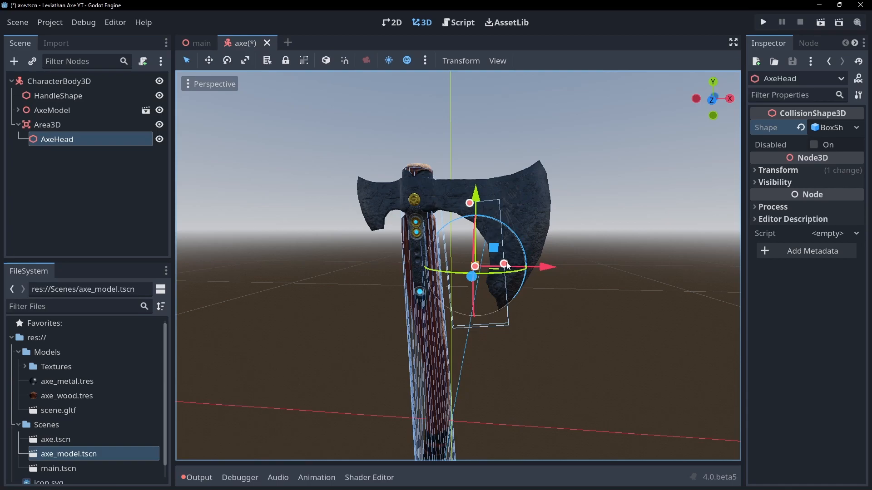
drag(503, 265, 550, 267)
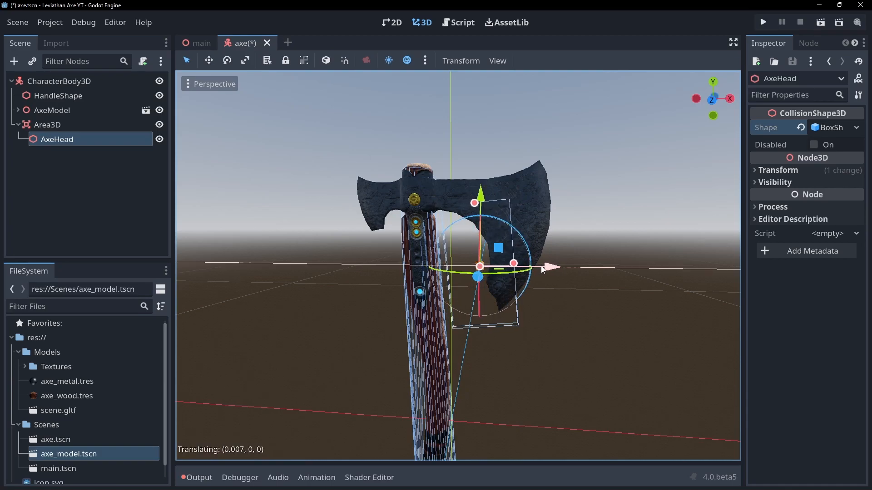
Step: Attach axe.gd with a gravity setting and a throw() guarded by state == STATE.HELD
click(463, 23)
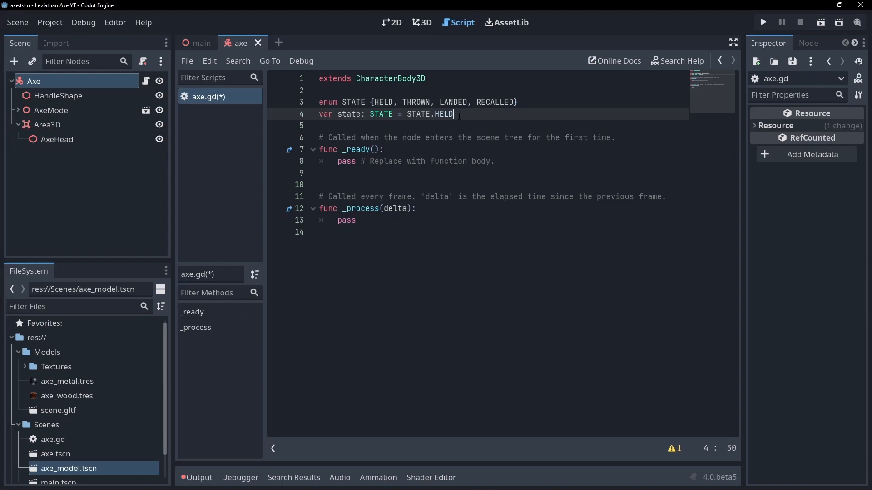
text(var gravity = ProjectSettings.get_setting("physics/3d/default_gravity"))
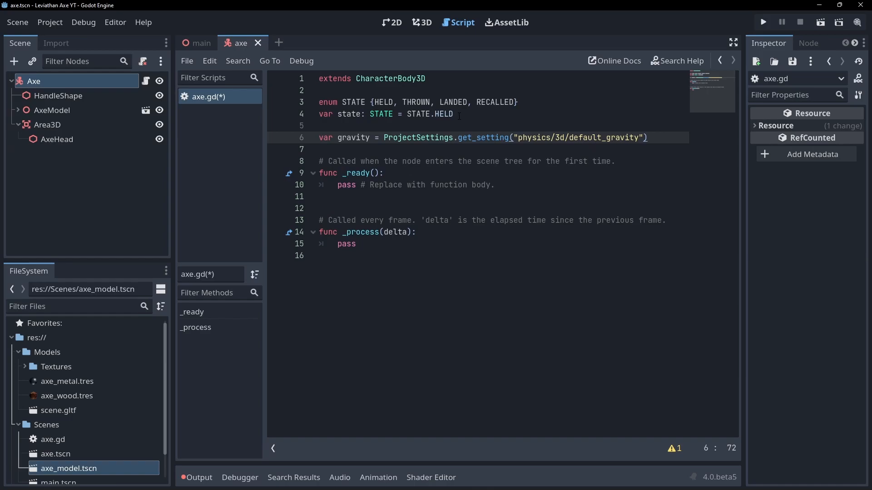
text(func throw():)
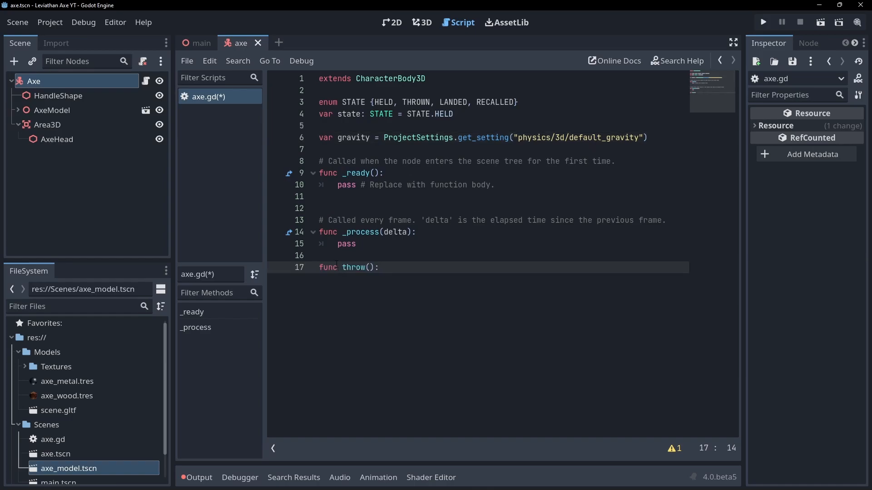
text(if state == STATE.HELD:)
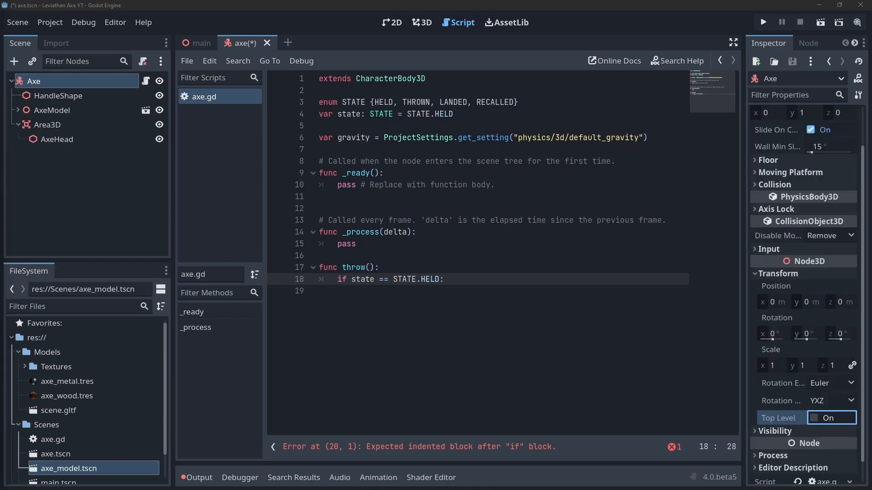
Step: Write _get_direction() casting a camera ray from the viewport centre and intersecting the world
text(func _get_direction():)
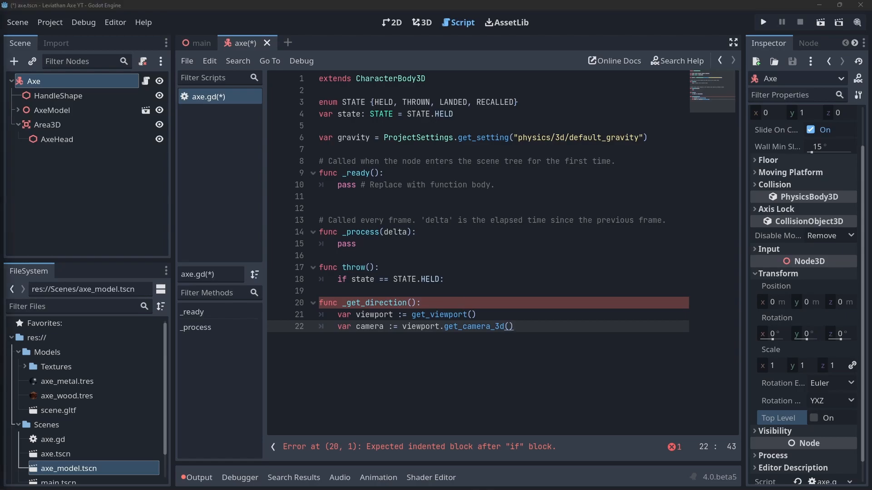
text(var center: Vector2 = viewport.size/2)
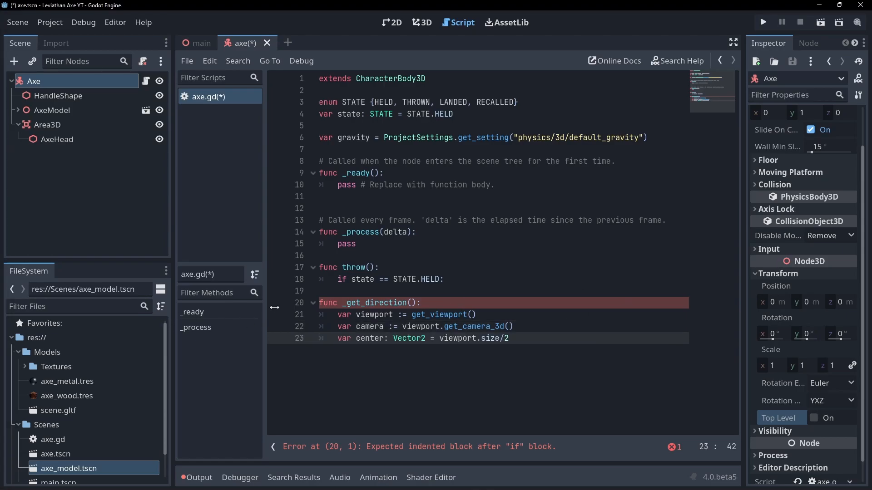
text(var from: Vector3 = camera.project_ray_origin(center))
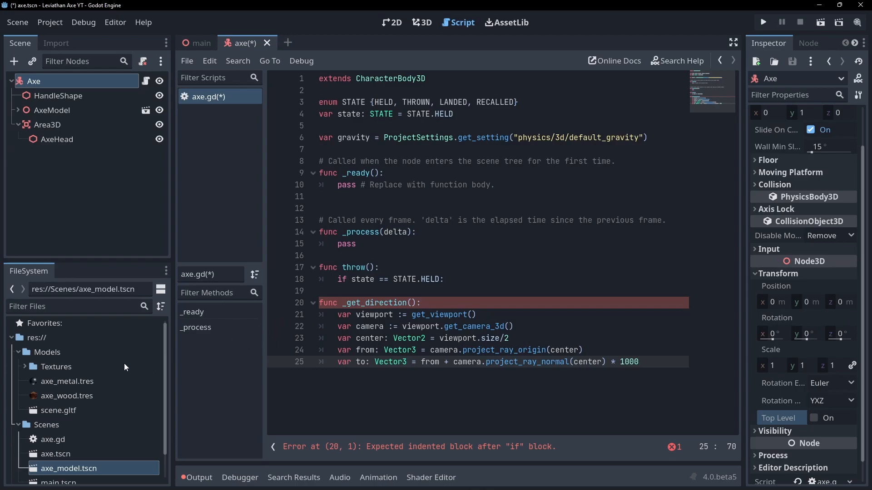
text(var query := PhysicsRayQueryParameters3D.create(from, to))
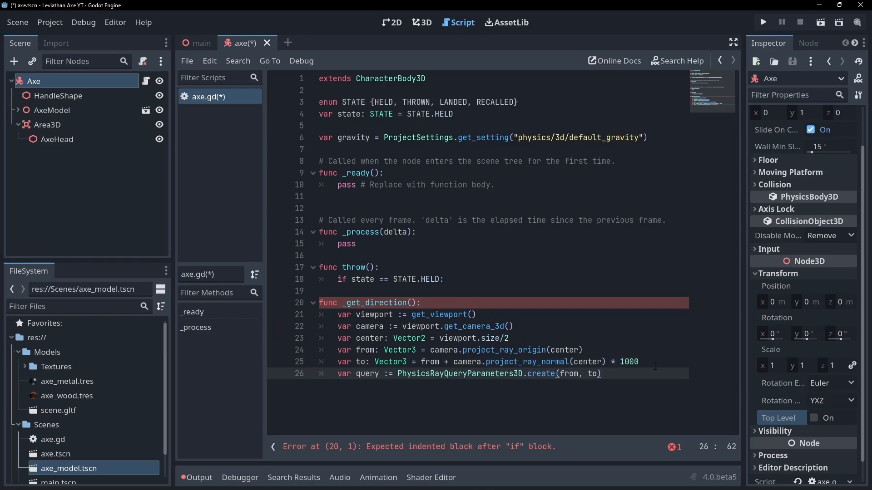
text(var collision = get_world_3d().direct_space_state.intersect_ray(query))
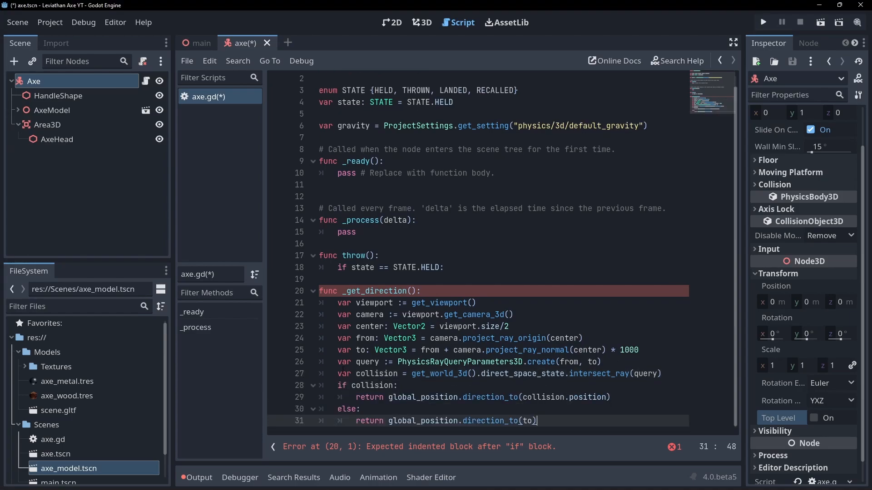
Step: In throw(), aim the axe via looking_at along _get_direction and export throw_force = 1000.0
click(338, 374)
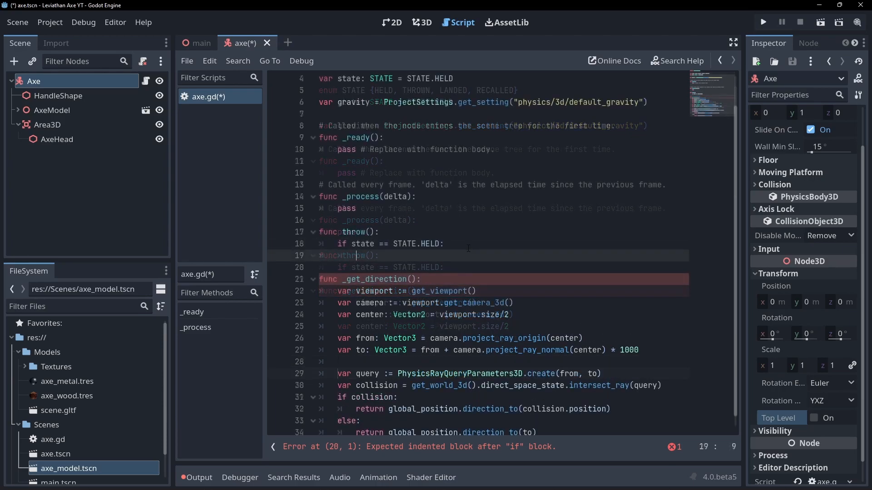
text(var direction = _get_direction())
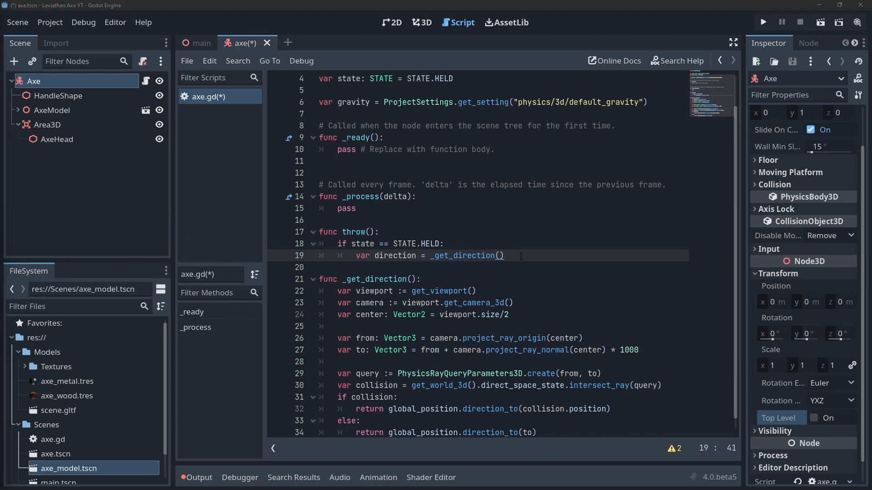
text(transform = transform.looking_at(global_position + direction, Vector3.UP))
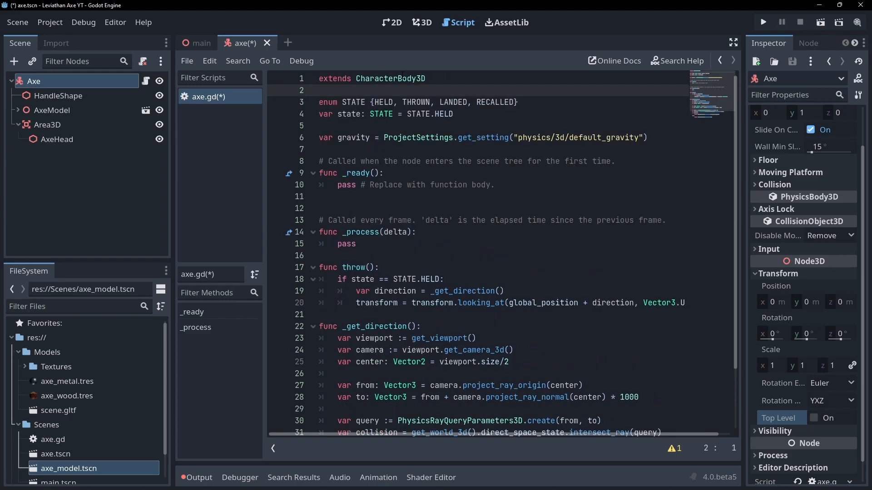
text(@export var throw_force: float = 1000.0)
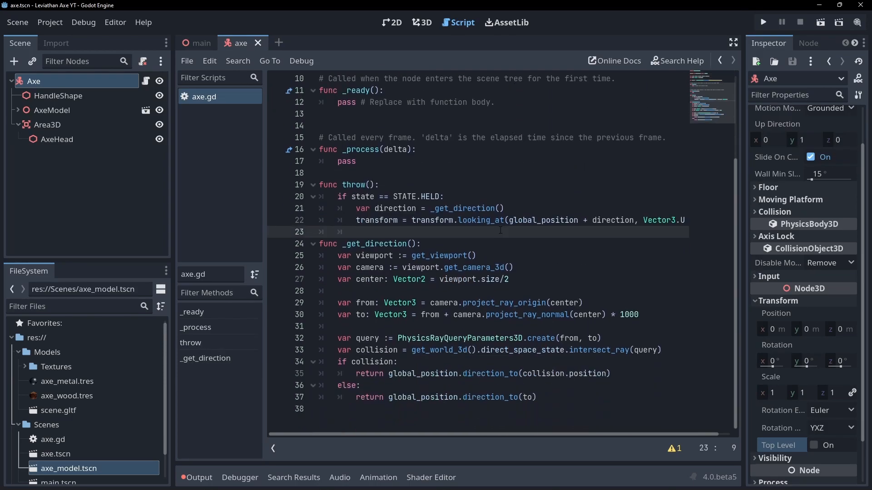
Step: Set velocity = direction * throw_force, switch state to THROWN and begin _physics_process(delta)
text(velocity = direction * throw_force)
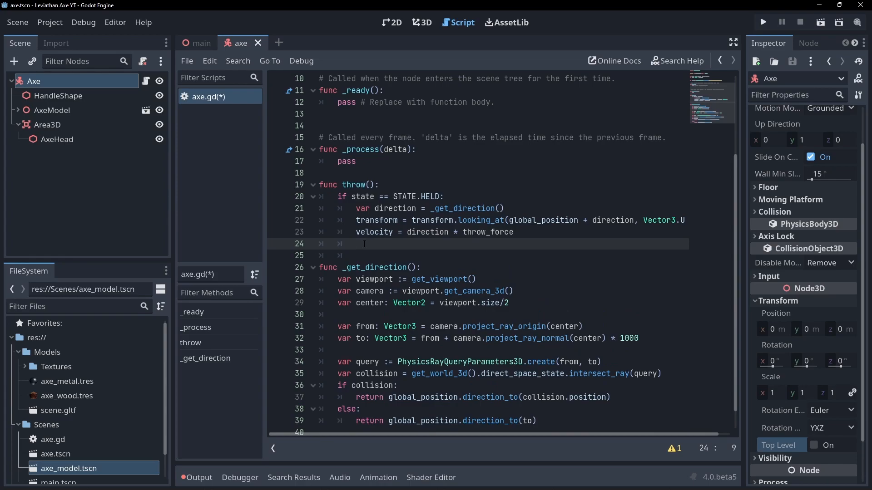
text(state = STATE.THROWN)
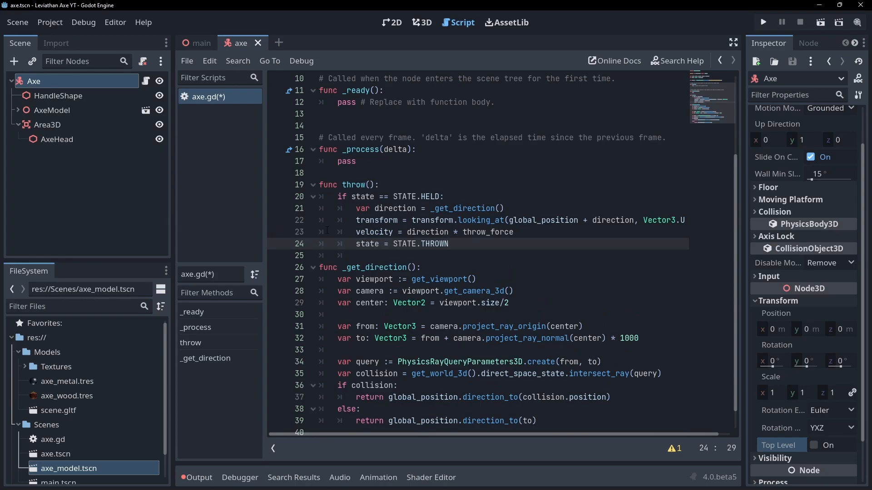
text(func _physics_process(delta):)
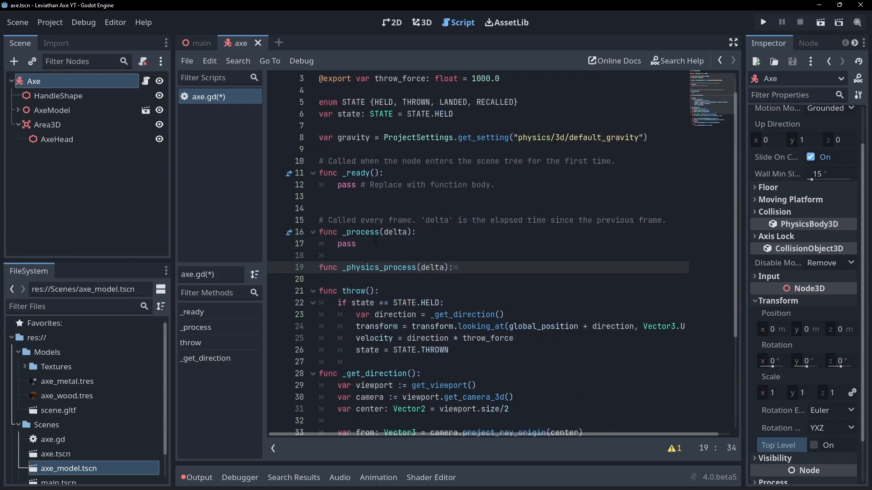
Step: Apply move_and_collide while THROWN and add a spin check for THROWN or RECALLED states
text(if state == STATE.THROWN:)
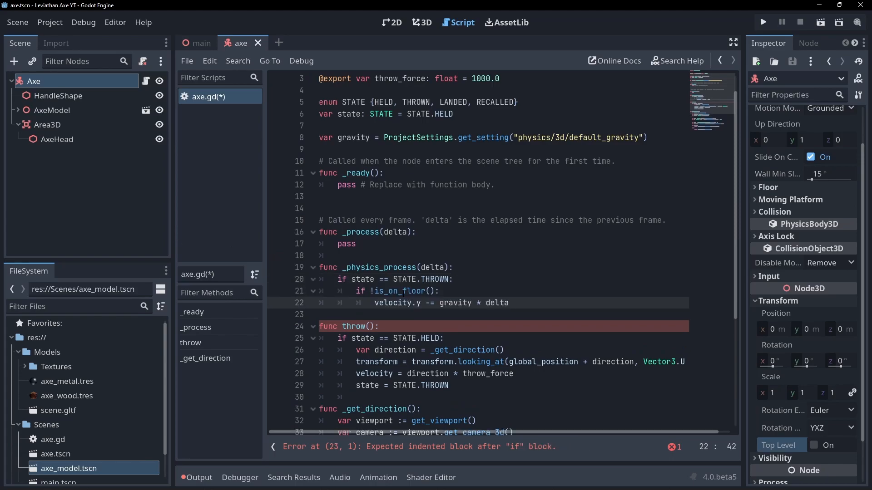
text(move_and_collide(velocity * delta))
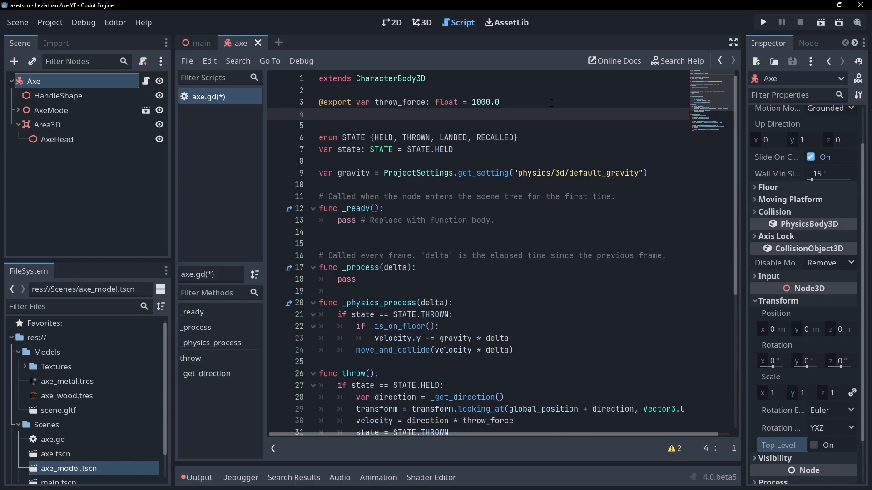
click(52, 110)
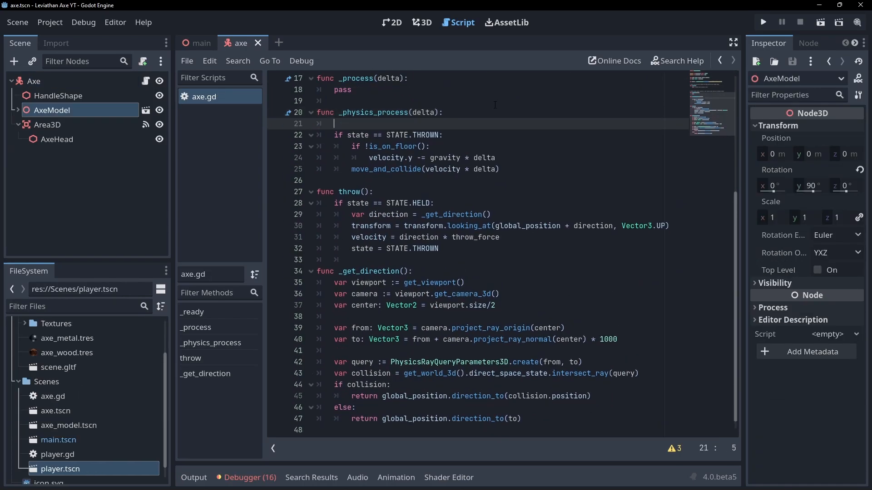
text(if state == STATE.THROWN || state == STATE.RECALLED:)
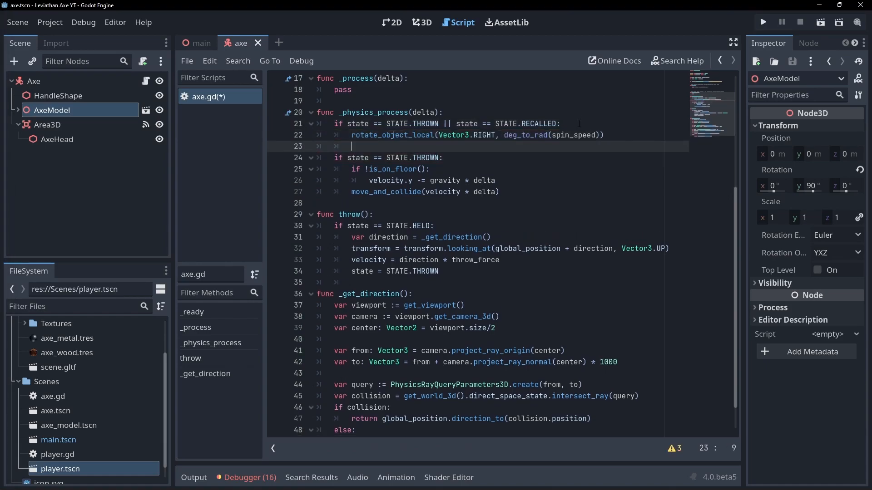
Step: Connect the Area3D's body_shape_entered signal to a handler in axe.gd
click(47, 125)
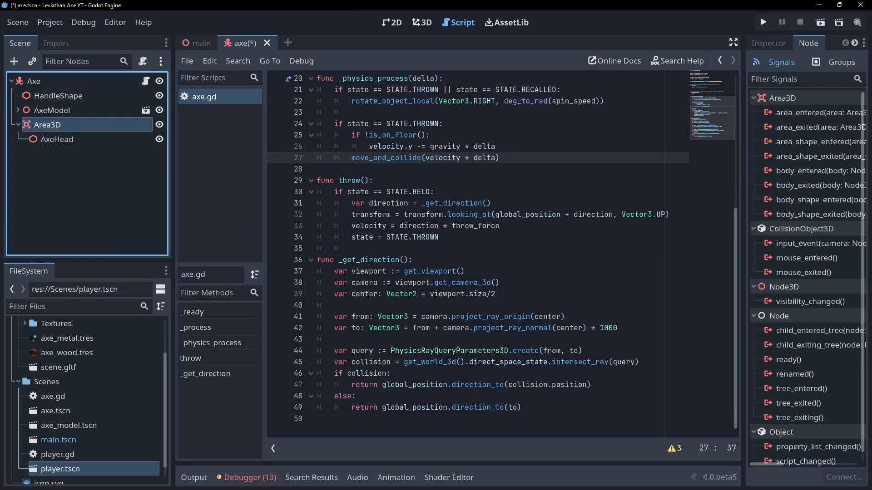
double_click(819, 200)
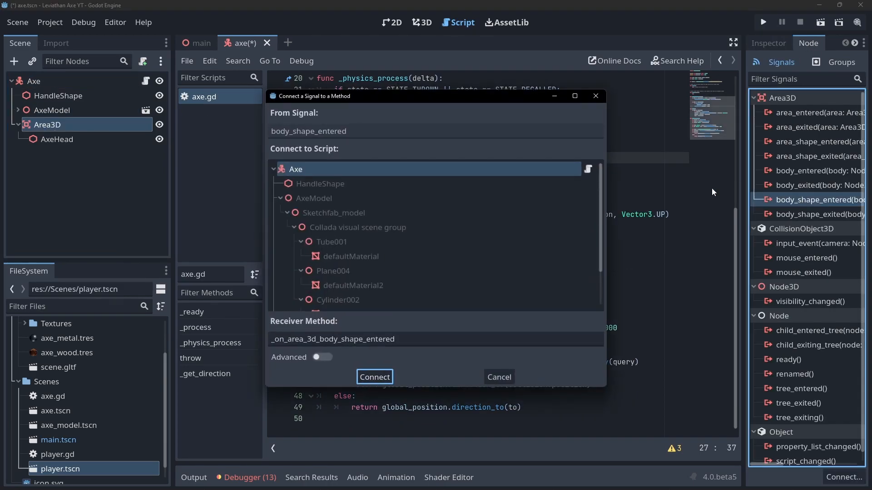
click(374, 377)
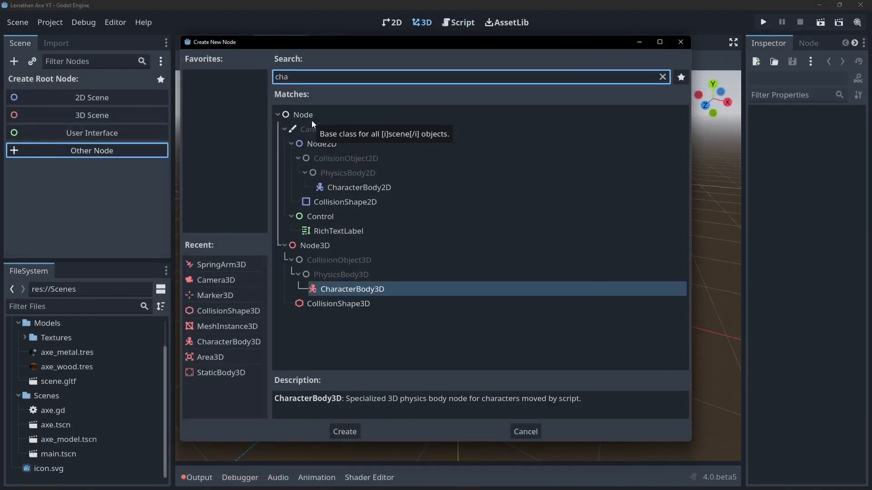
Step: Create the CharacterBody3D player root with a CapsuleMesh and matching CapsuleShape3D
click(345, 431)
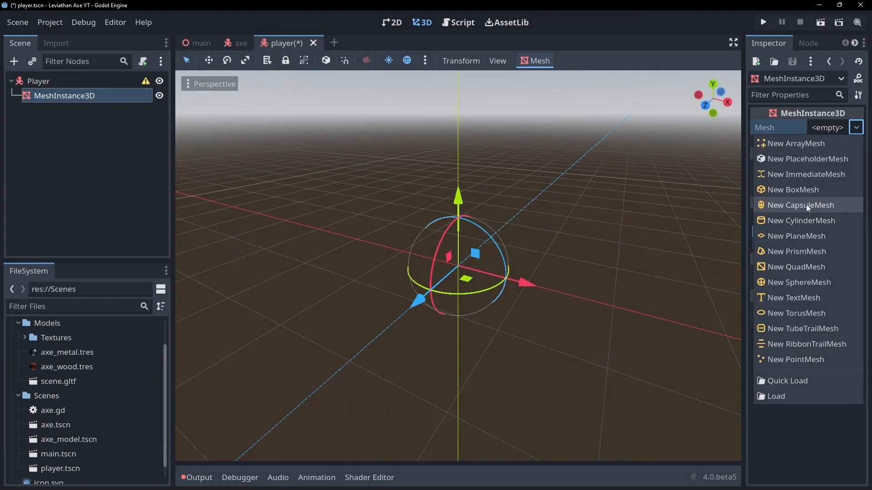
click(14, 61)
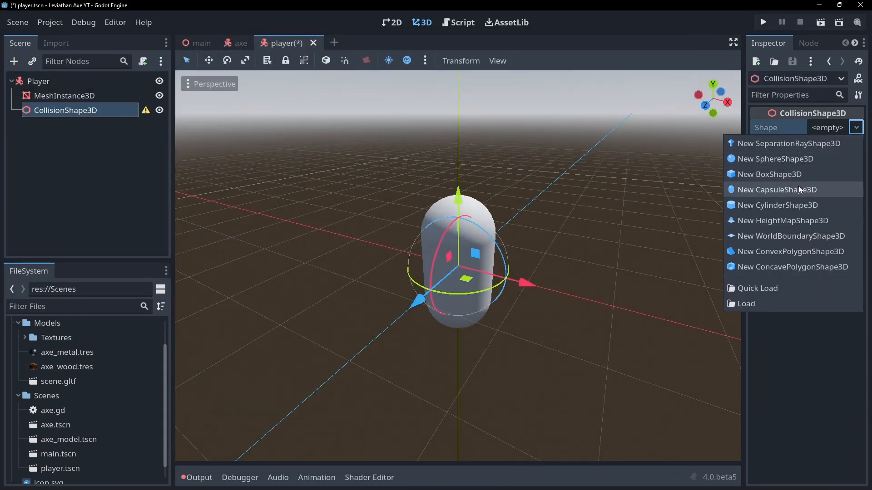
click(14, 60)
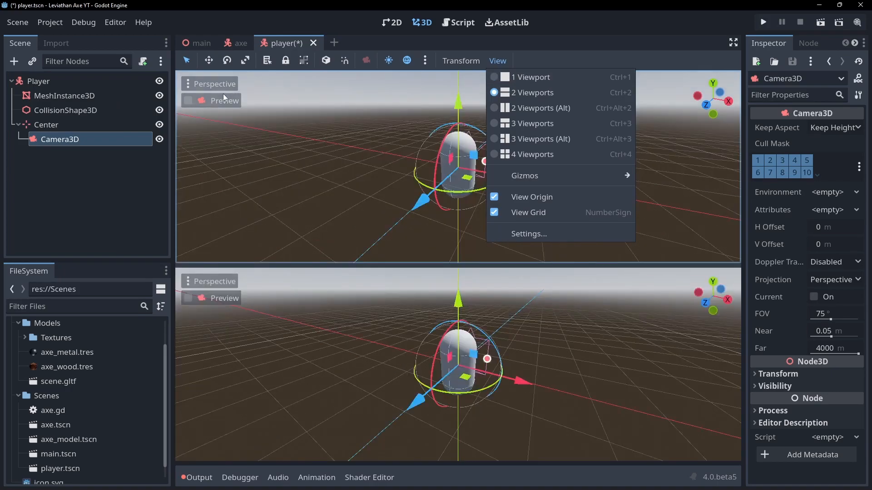
Step: Preview the Camera3D, move it behind the capsule and start a child node under Center
click(187, 100)
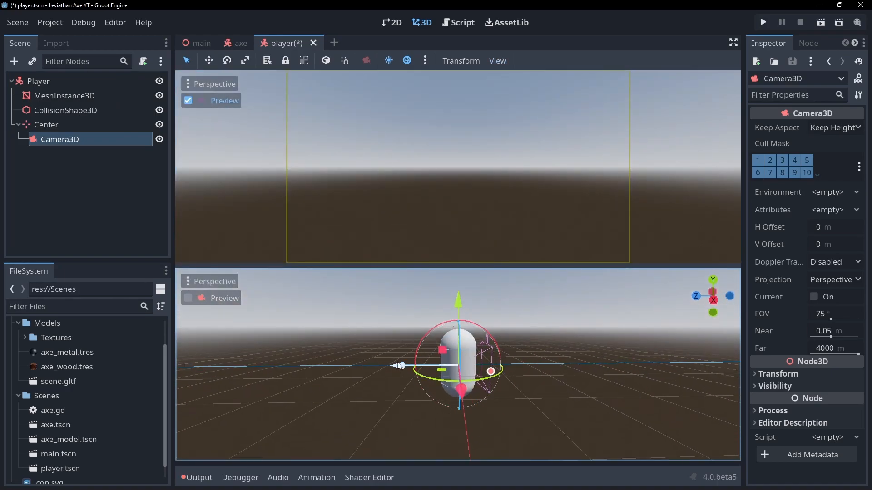
drag(456, 300, 433, 345)
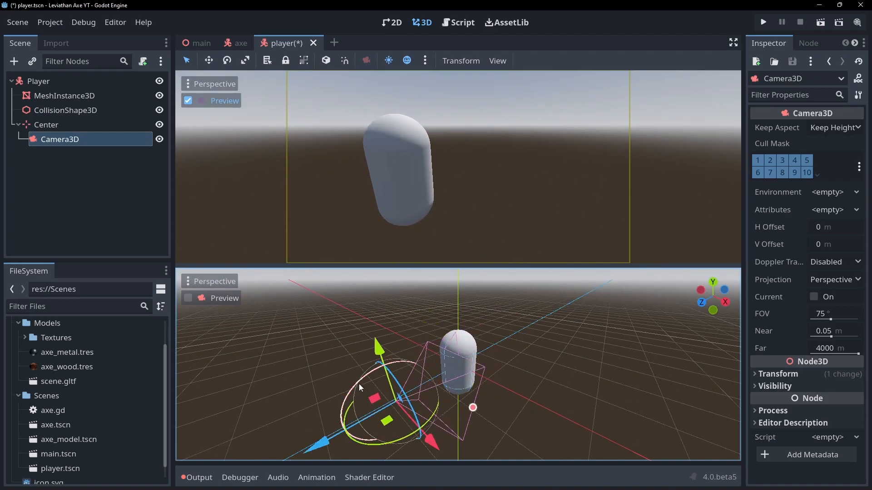
click(46, 124)
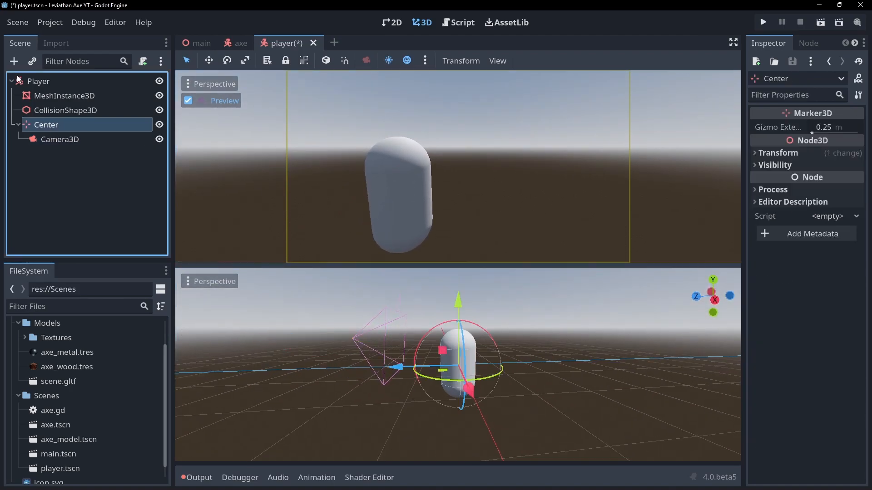
click(14, 61)
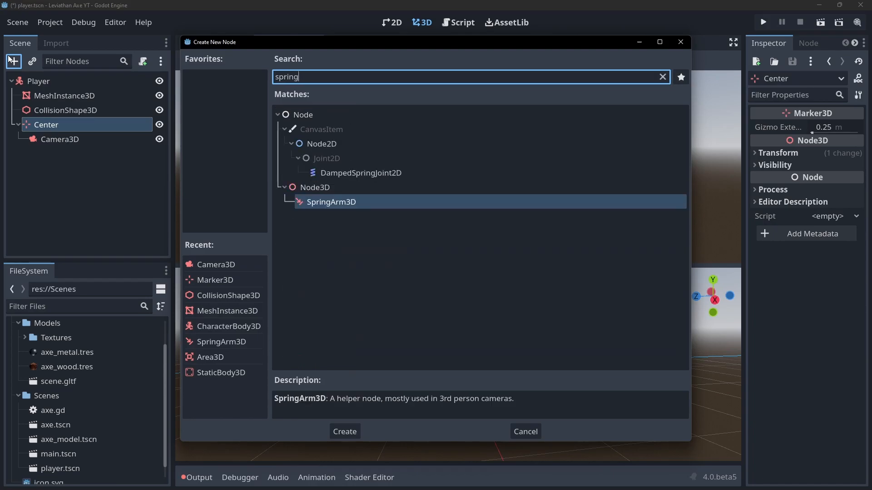
Step: Create the SpringArm3D under Center and drop axe.tscn onto the Hand marker
click(344, 432)
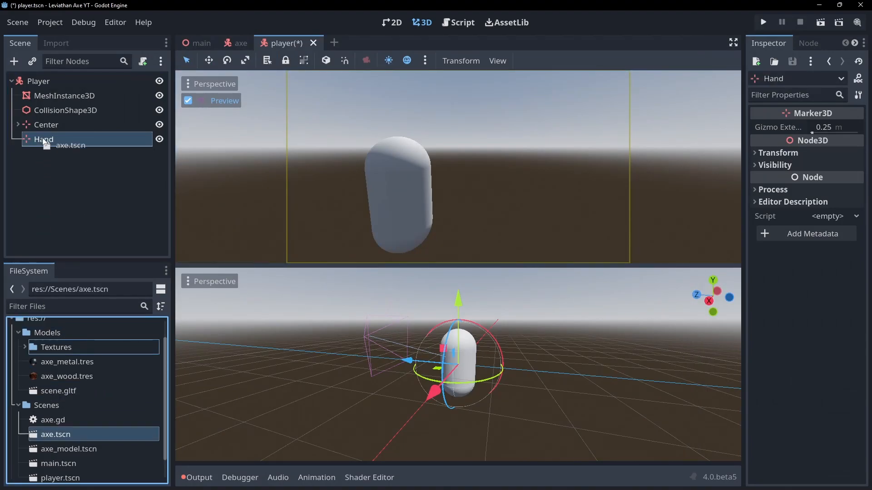
click(50, 22)
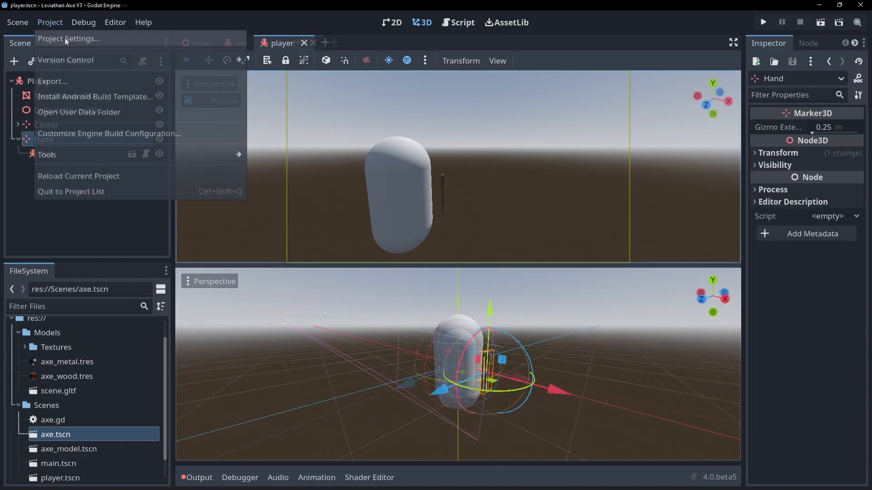
Step: Review the movement, throw and recall actions in Project Settings' Input Map
click(69, 38)
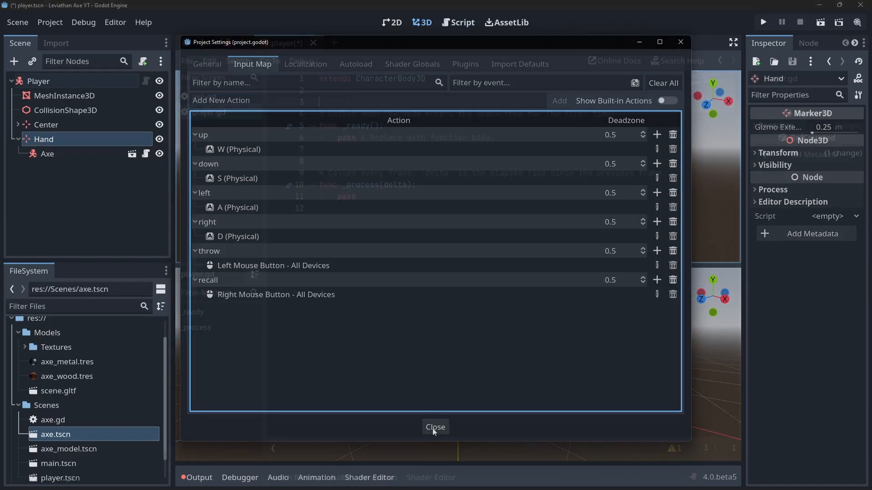
click(435, 427)
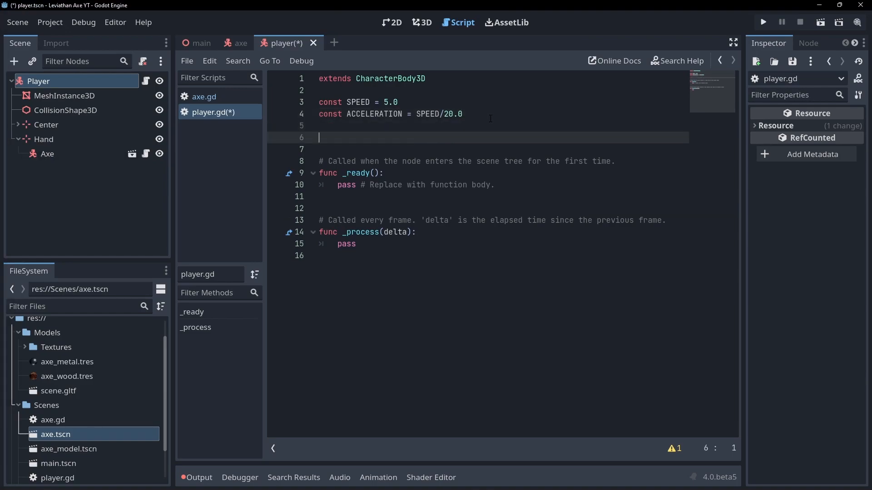
Step: Export an axe CharacterBody3D and apply the project's default gravity when the player is airborne
text(@export var axe: CharacterBody3D)
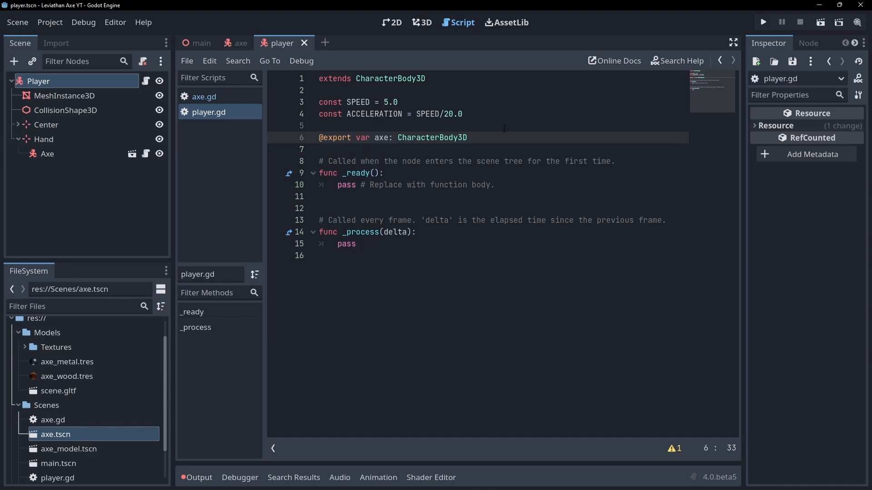
click(38, 81)
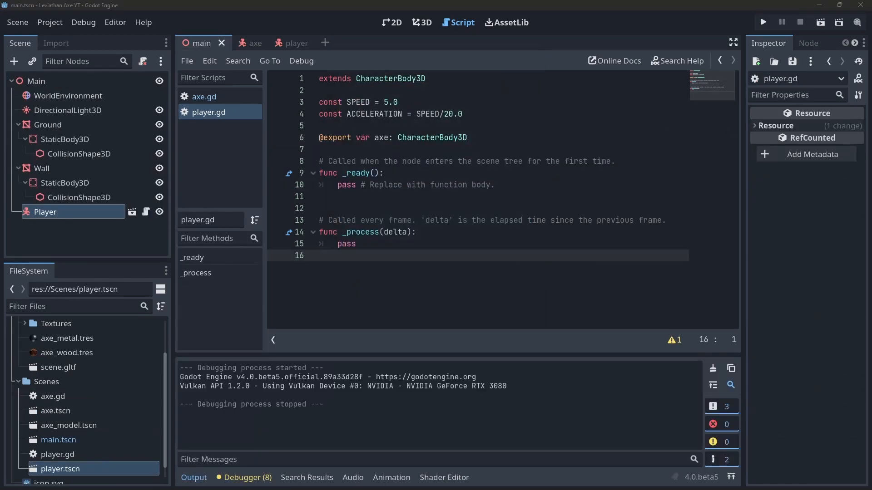
text(var gravity = ProjectSettings.get_setting("physics/3d/default_gravity"))
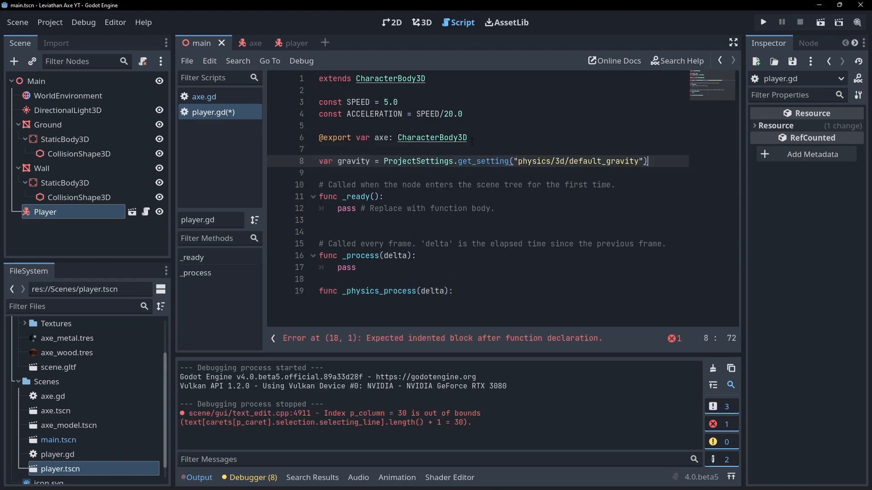
key(Enter)
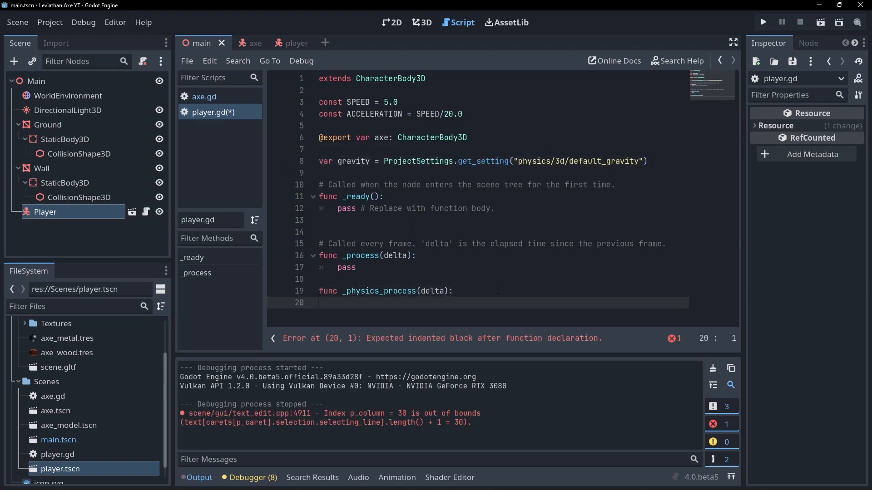
text(if not is_on_floor():)
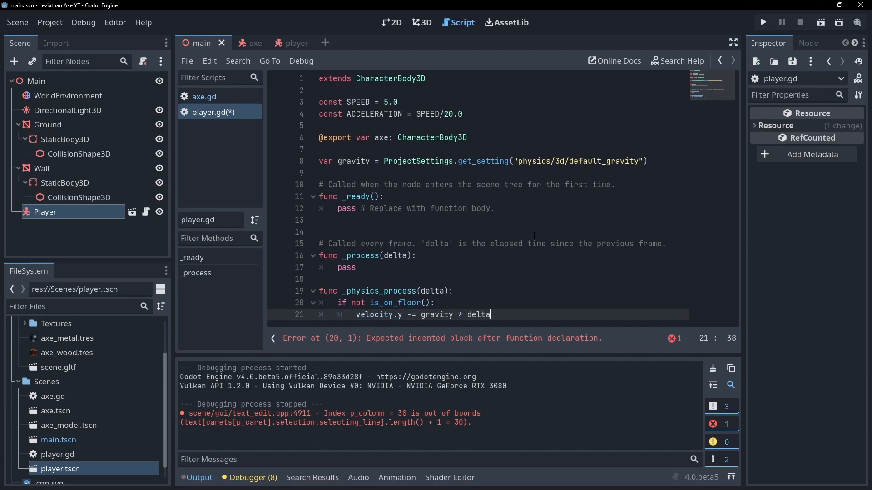
Step: Read a left/right/up/down input vector for movement and finish the physics step with move_and_slide()
text(var input_dir = Input.get_vector("left", "right", "up", "down"))
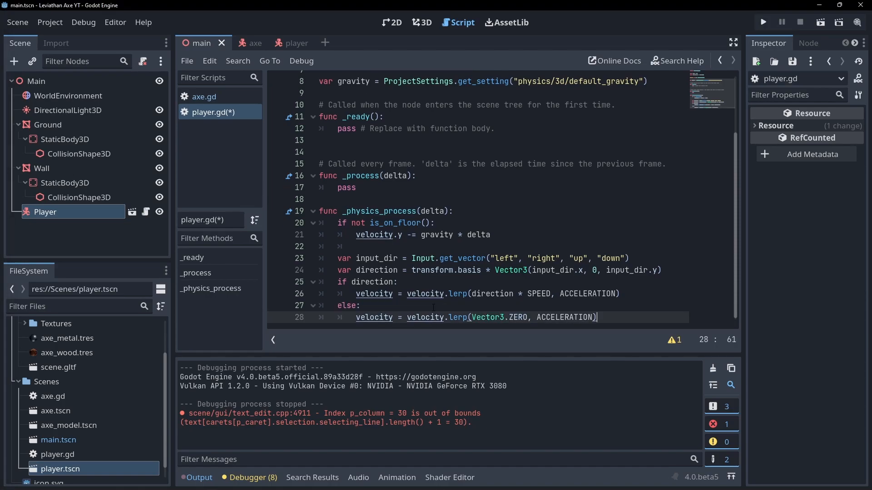
key(Enter)
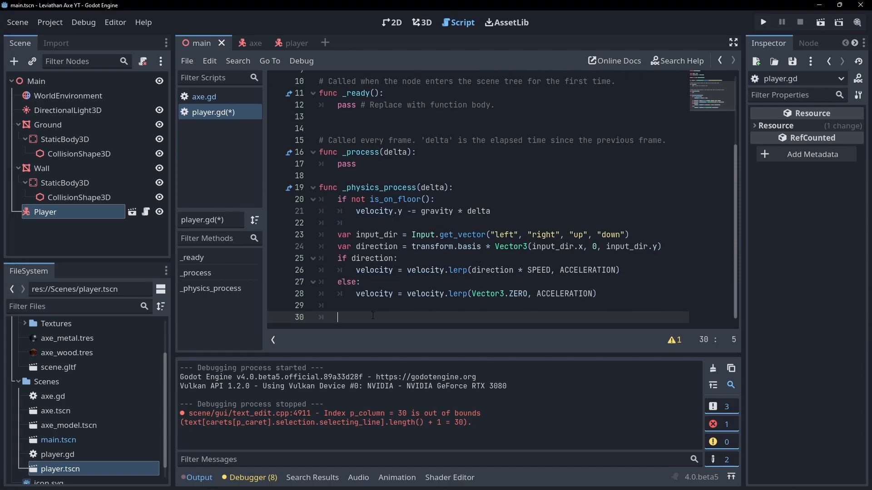
text(move_and_slide())
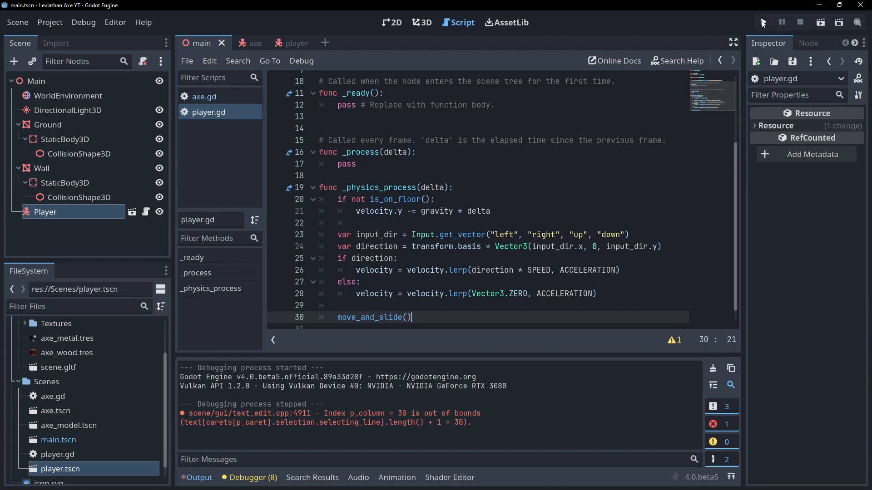
click(764, 21)
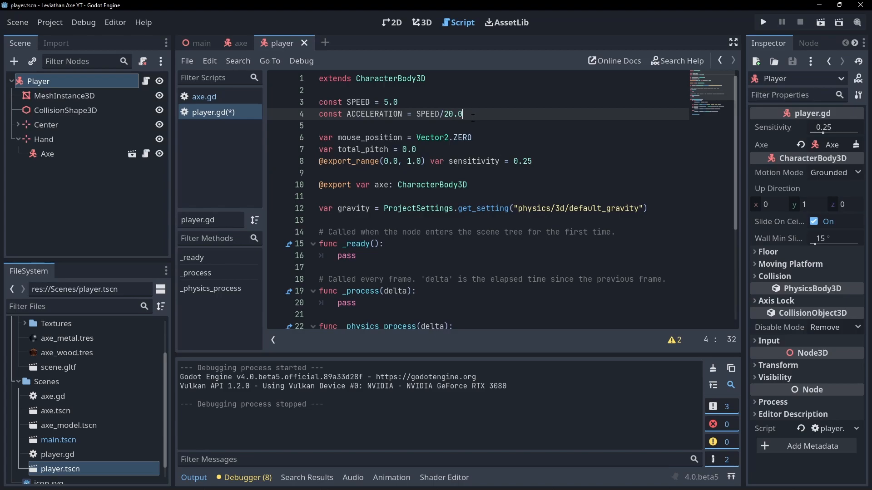
Step: Reference the $Center node and start _update_mouselook scaling mouse motion by sensitivity into yaw
text(@onready var center: Node3D = $Center)
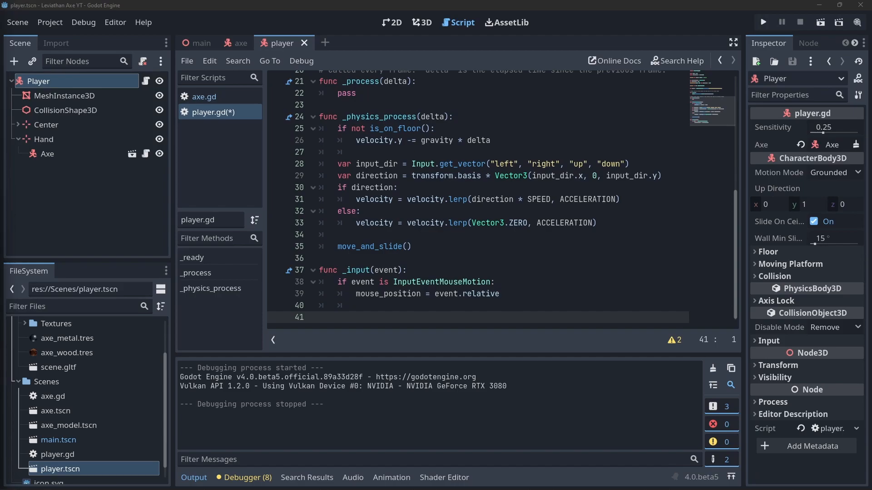
text(func _update_mouselook():)
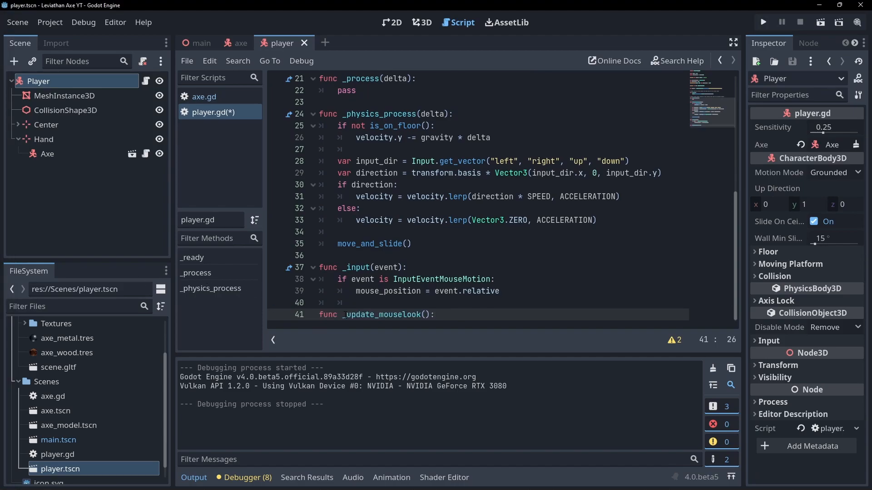
text(mouse_position *= sensitivity)
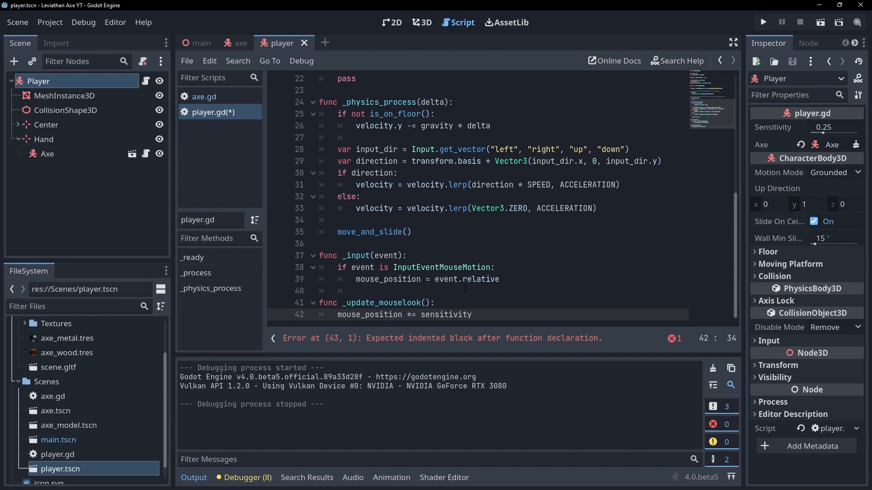
text(var yaw = mouse_position.x)
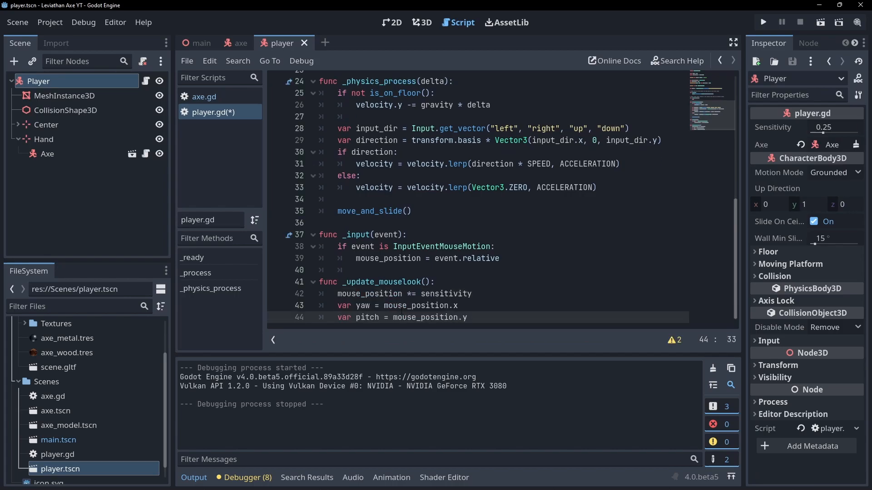
Step: Clamp pitch to ±50 of total_pitch, rotate_y by -yaw and rotate the center's x by -pitch
text(pitch = clamp(pitch, -50 - total_pitch, 50 - total_pitch))
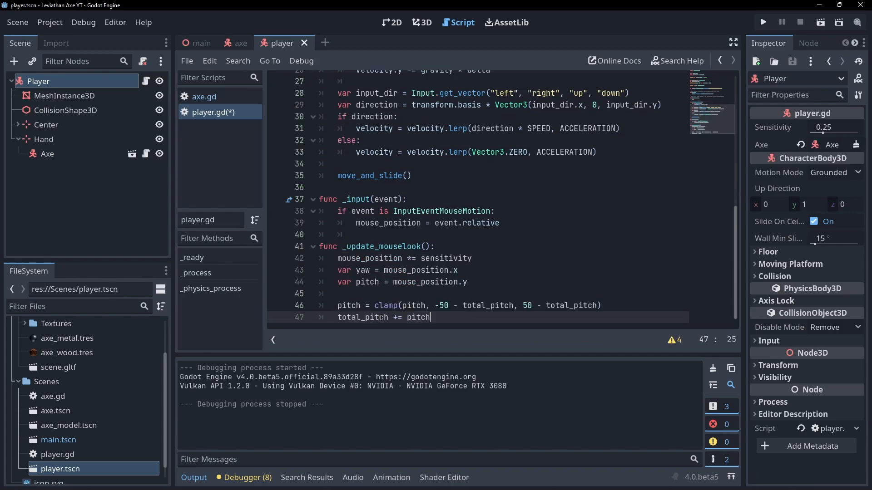
key(Enter)
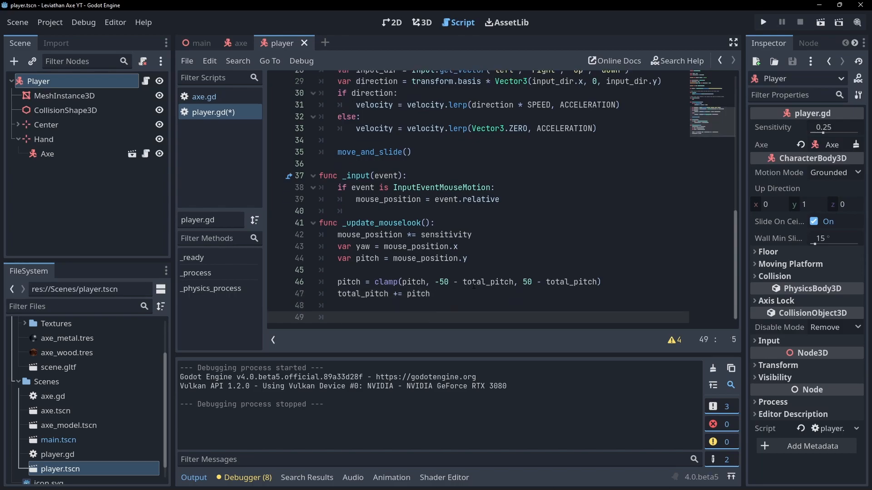
text(rotate_y(deg_to_rad(-yaw)))
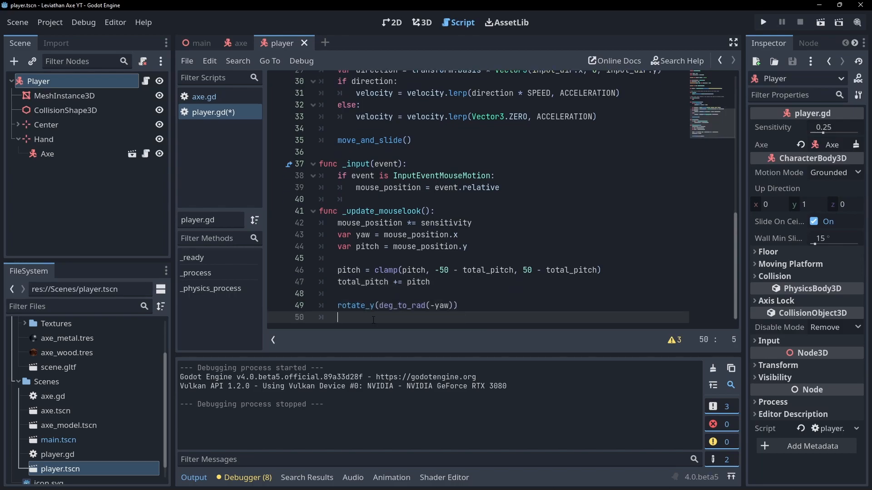
text(center.rotate_x(deg_to_rad(-pitch)))
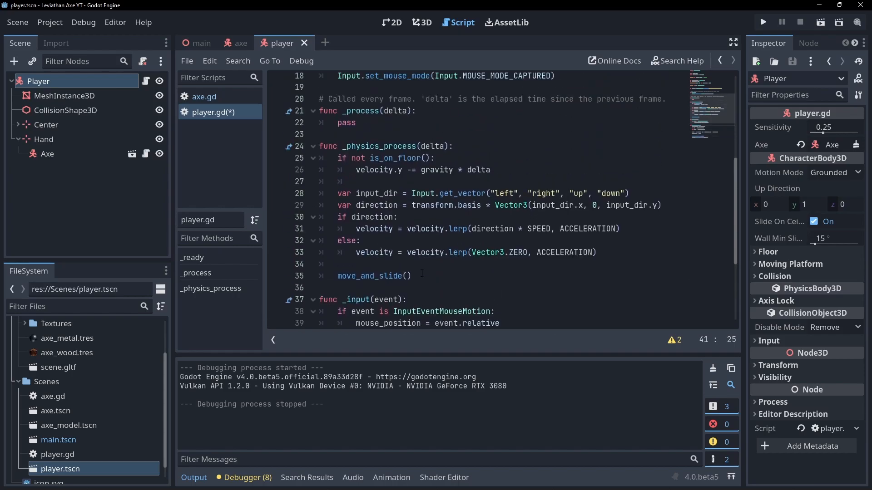
Step: Call axe.throw from _process when the throw action is pressed while the axe is held
click(763, 21)
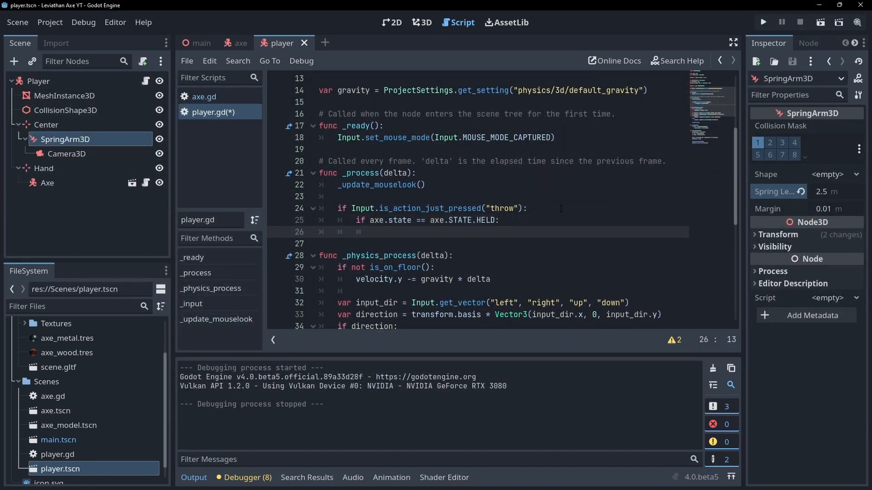
text(axe)
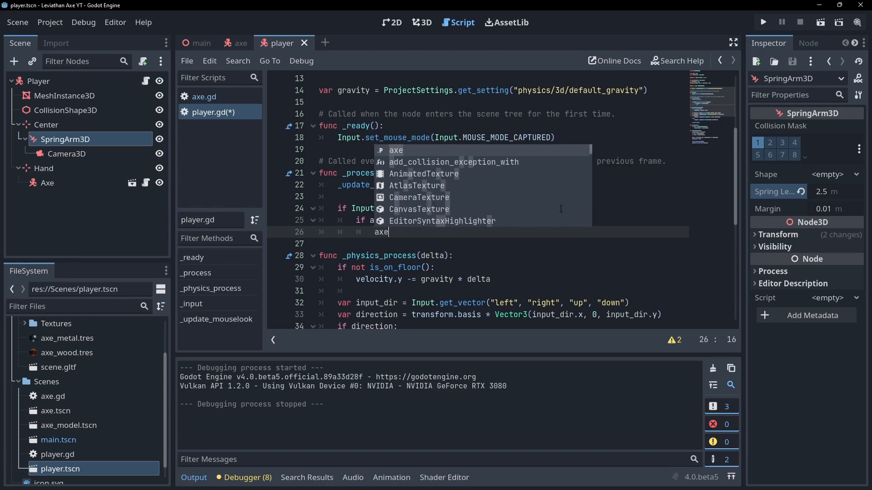
text(.throw)
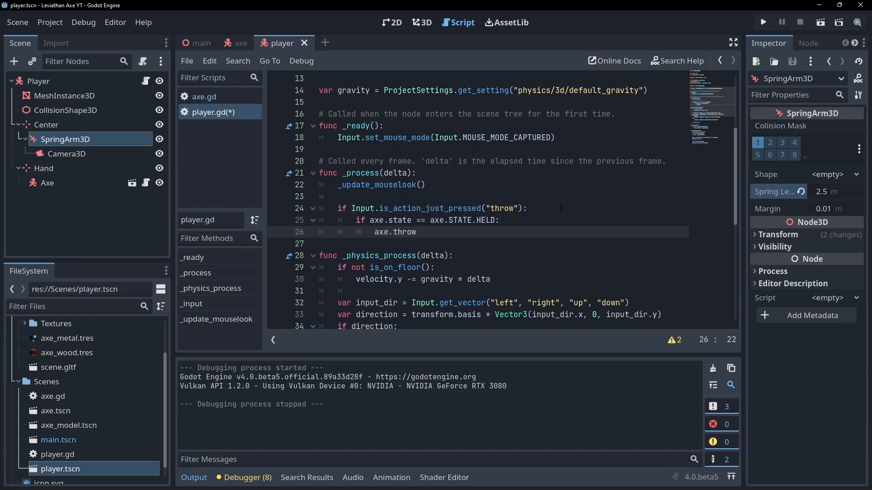
click(240, 42)
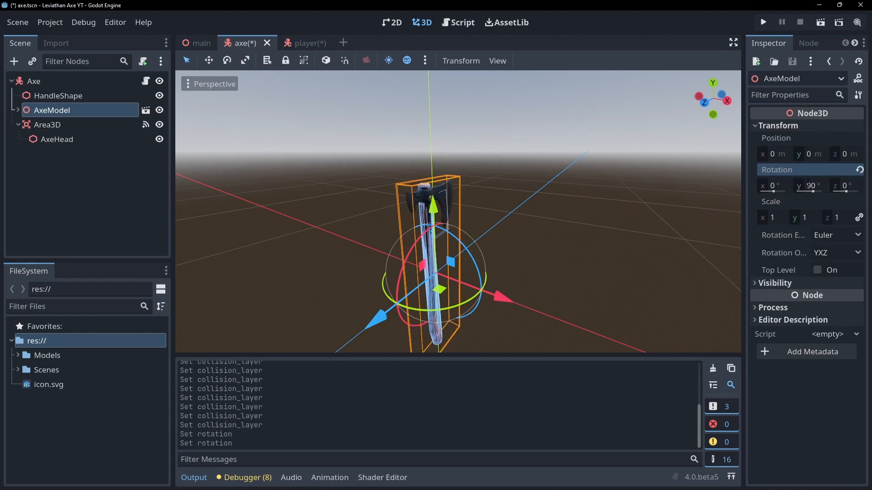
Step: Move the player to collision layer 2 and the axe off layer 1 onto layer 3
click(303, 42)
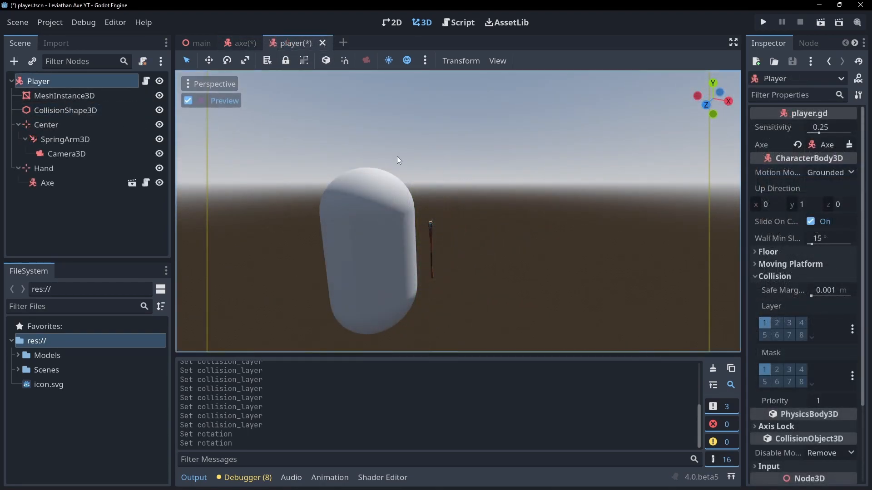
click(776, 323)
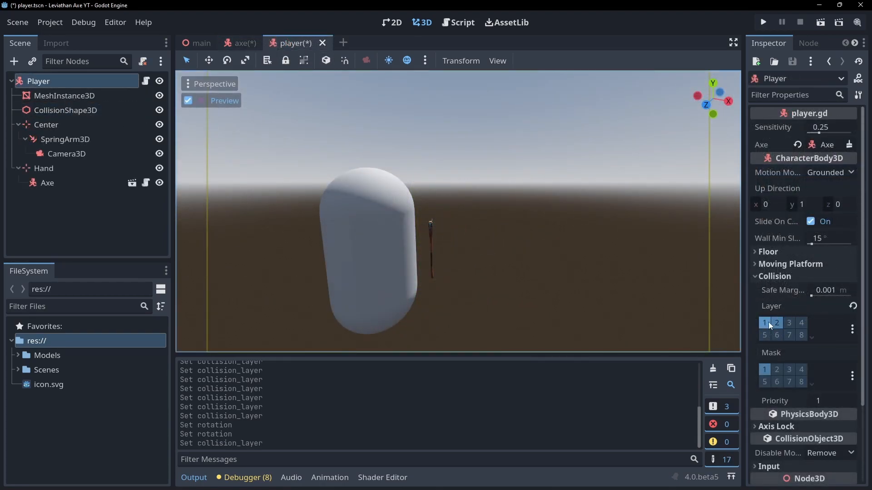
click(244, 43)
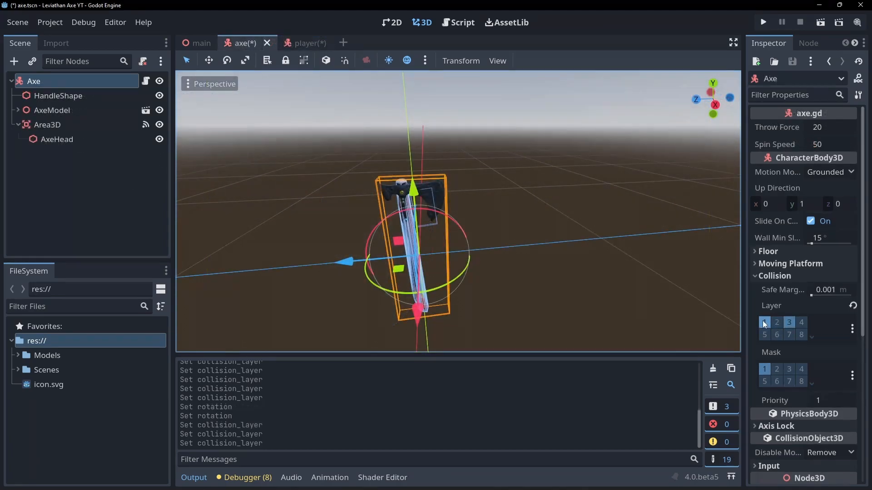
click(46, 124)
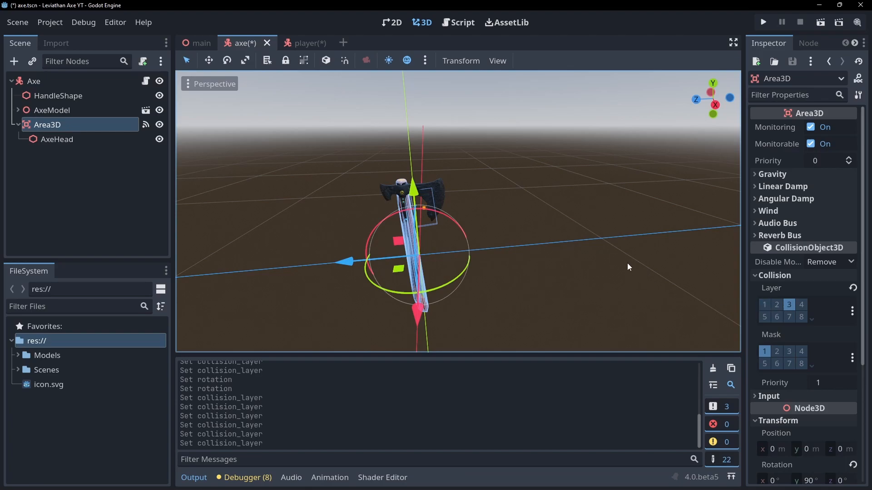
click(305, 42)
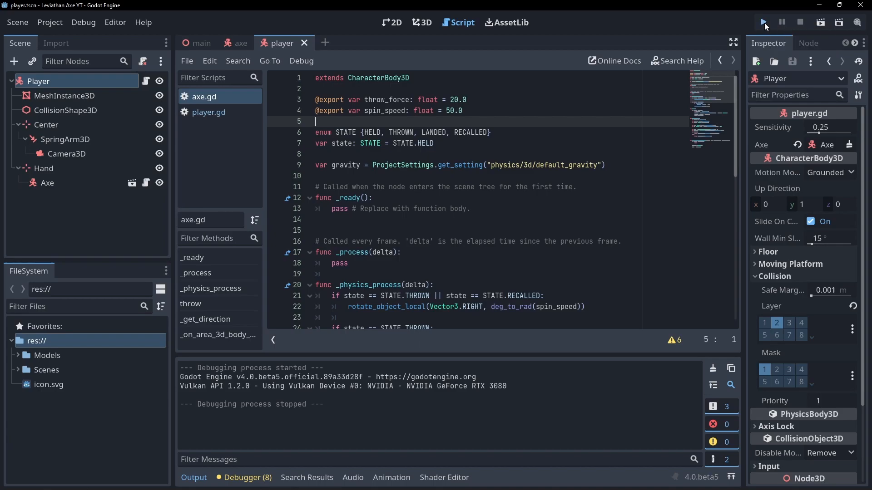
Step: Test the throw, then set top_level = true at the start of axe.gd's throw()
click(763, 22)
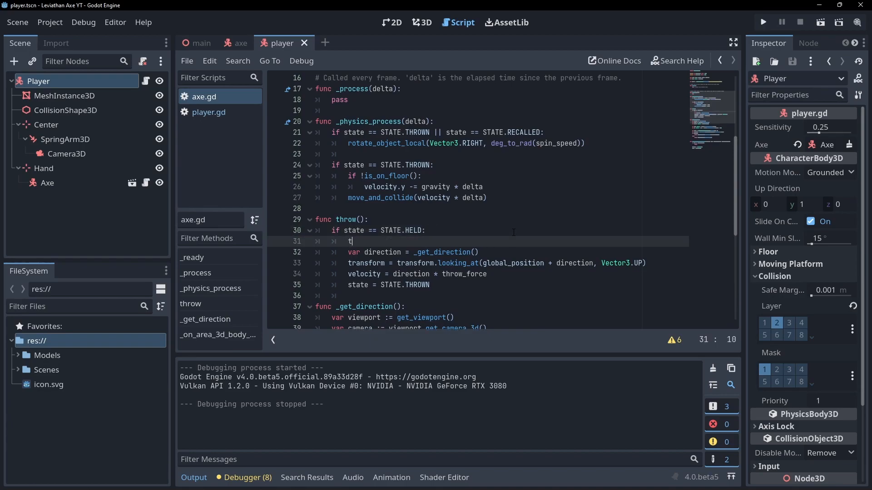
text(op_level)
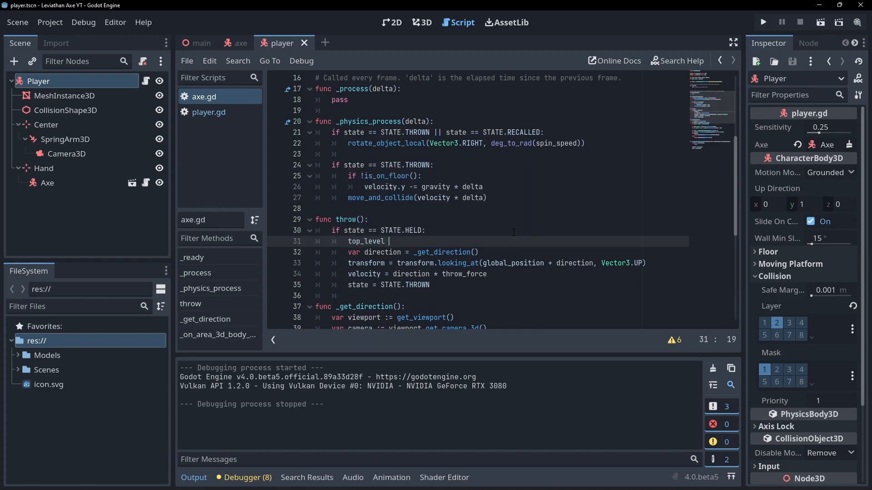
text(= true)
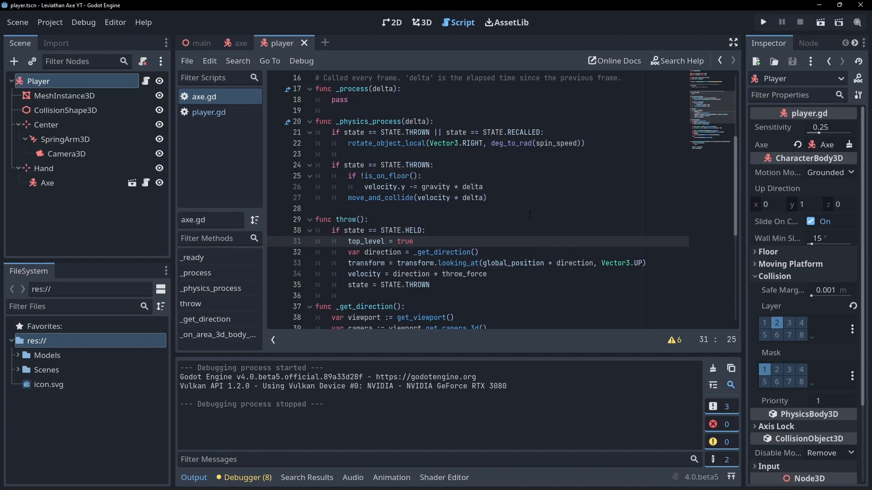
click(763, 22)
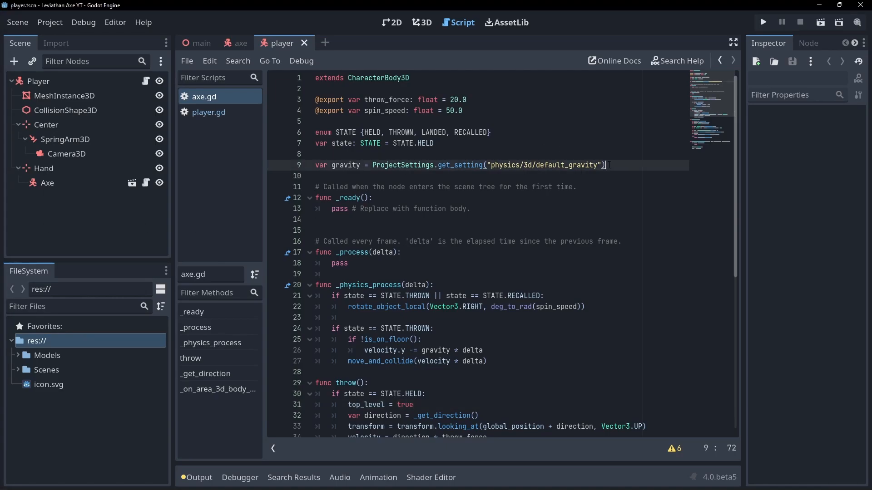
Step: Export a player Node3D and have recall() store recall_start = global_position
text(@export var player: Node3D)
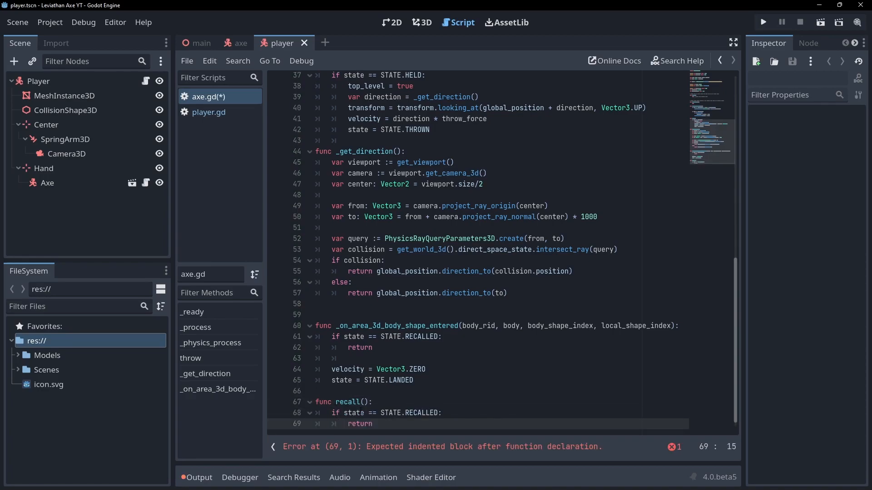
text(recall_start = global_position)
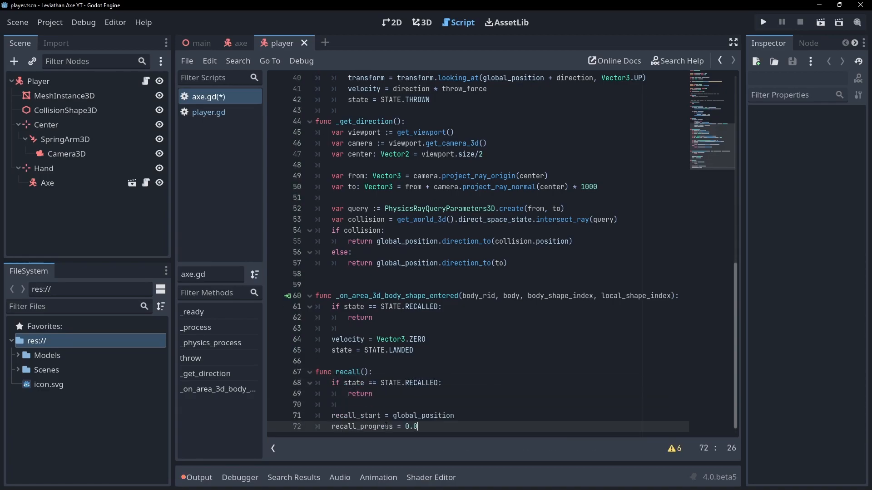
key(Enter)
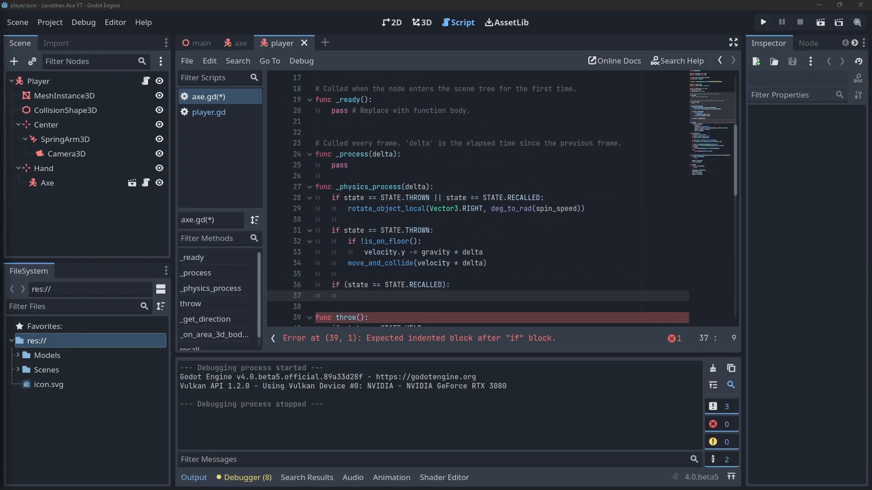
Step: Advance recall_progress by recall_speed*delta, clear top_level and re-hold the axe, else move it toward the hand
text(recall_progress += recall_speed * delta)
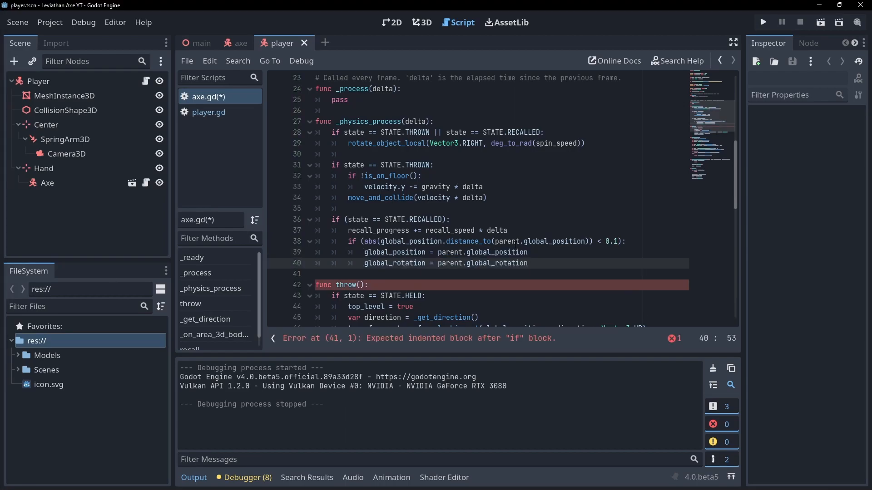
text(top_level = false)
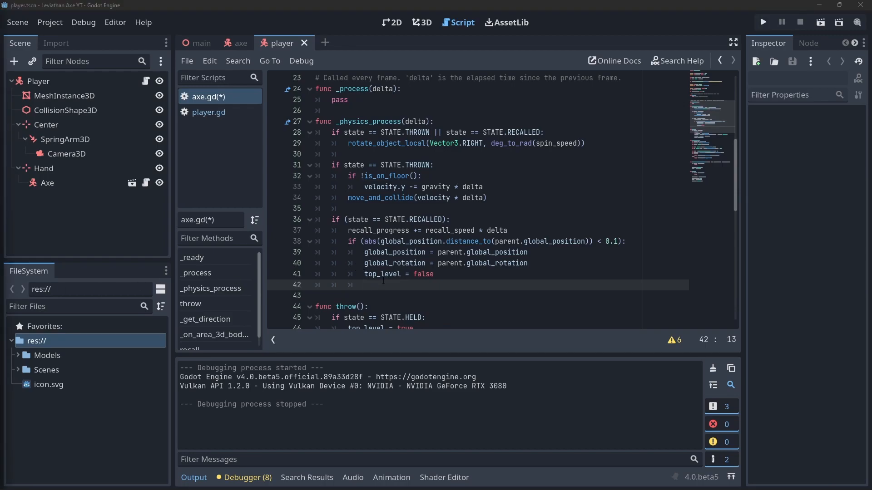
text(state = STATE.HELD)
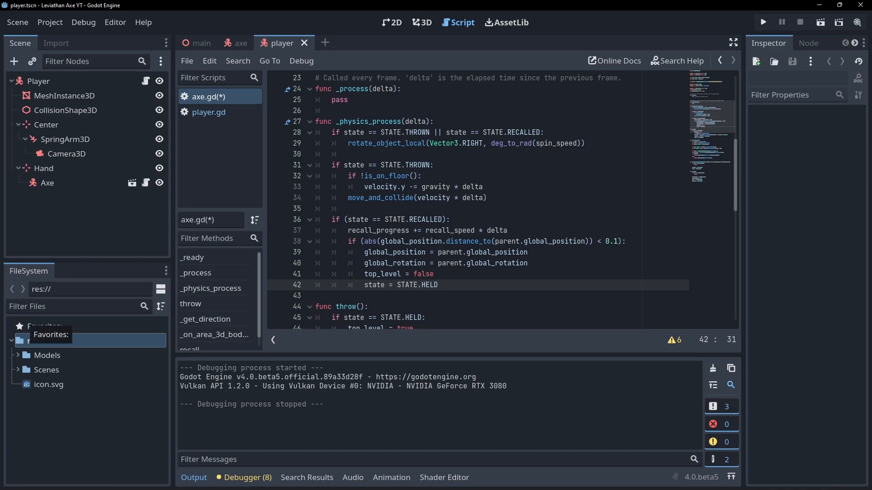
text(else:)
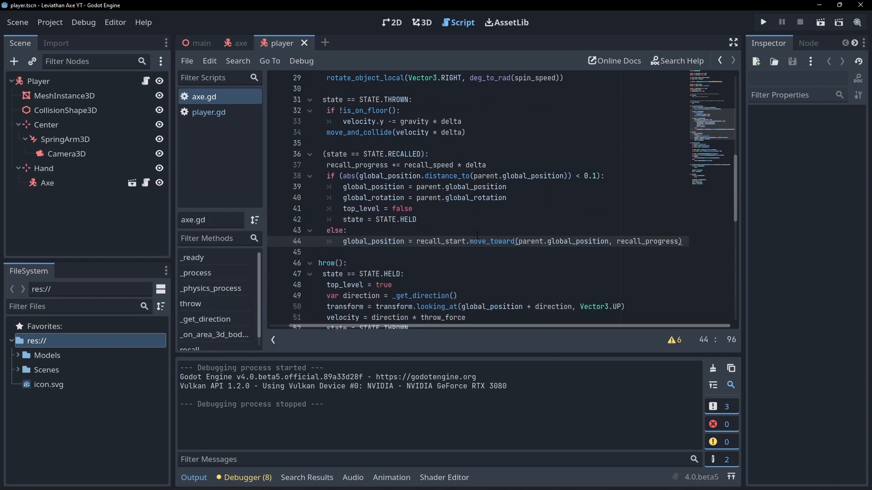
click(209, 112)
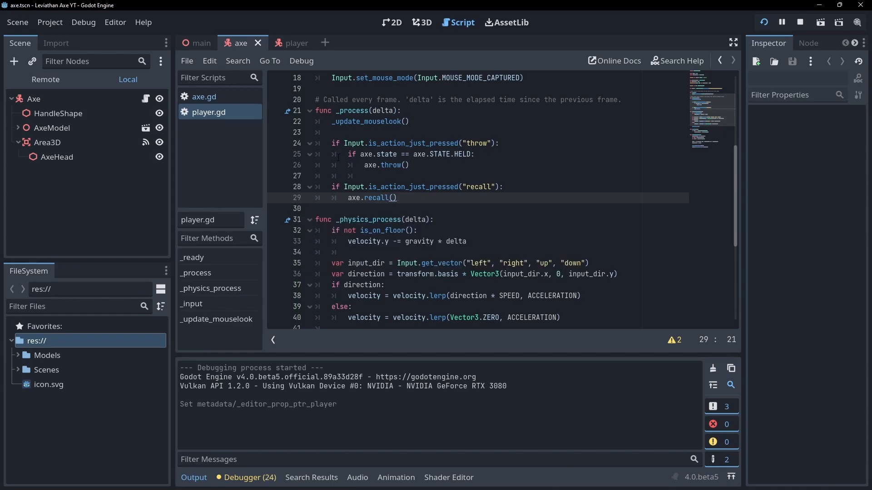
Step: Assign a Curve to the Axe's exported recall_curve in the player scene
click(822, 162)
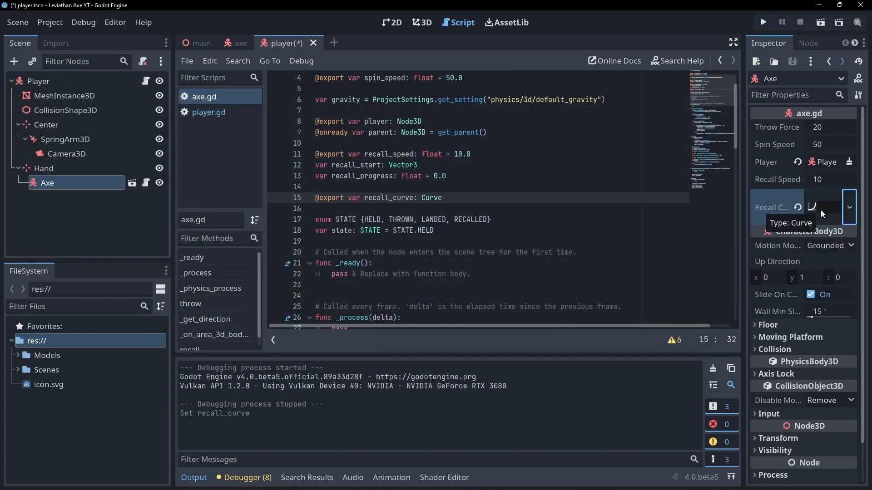
Step: Create a new recall Curve with Max Value 2 and bend its points into an arch
click(824, 207)
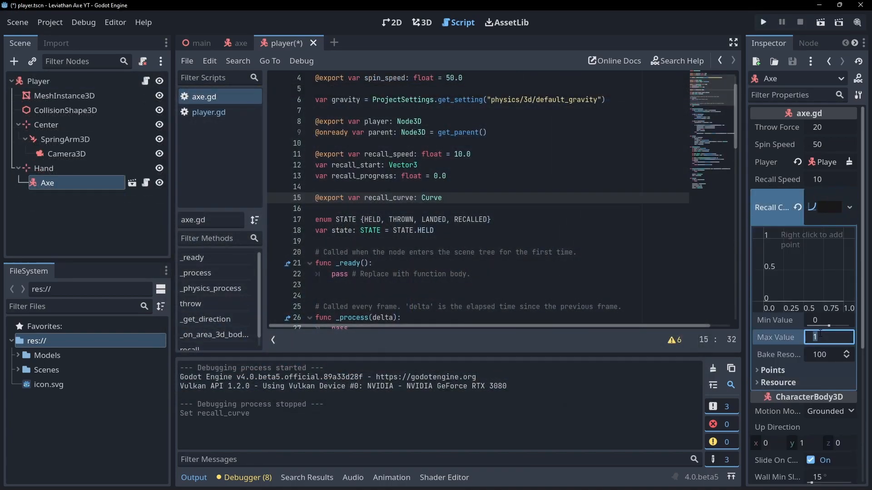
text(2)
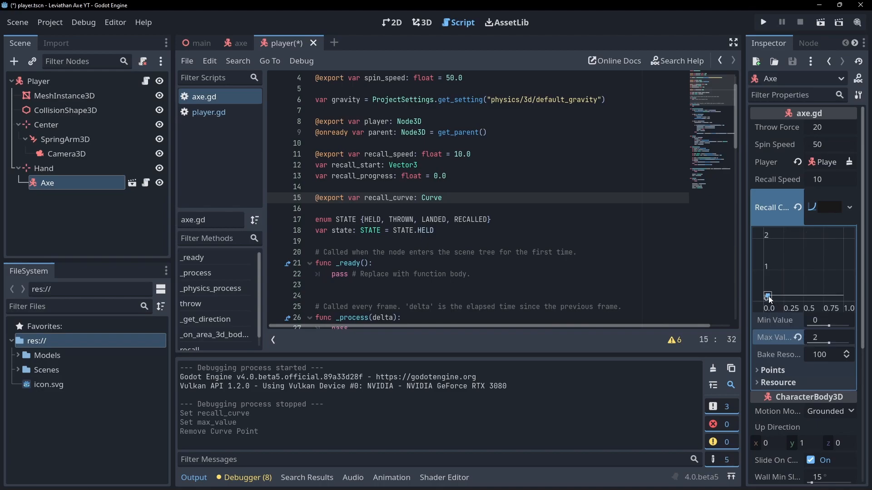
drag(767, 295, 812, 292)
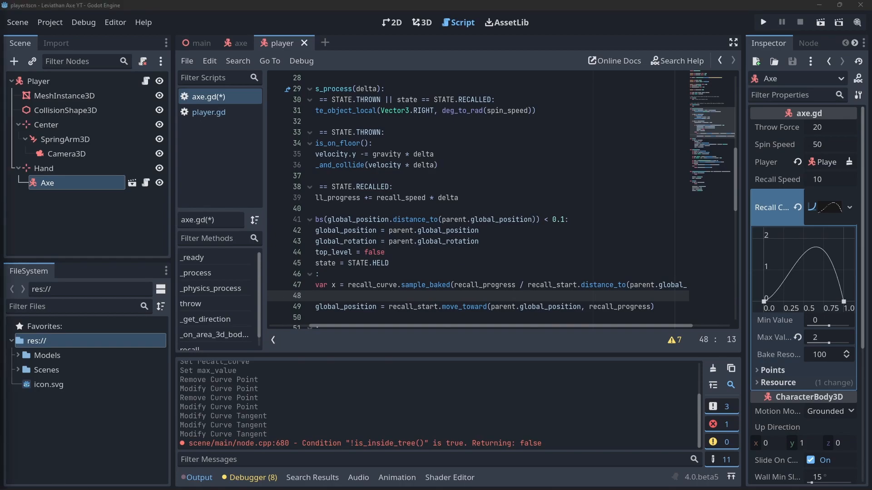
Step: Add 'var offset = player.transform.basis * Vector3(x, 0, 0)' and save axe.gd
text(var offset = player.transform.basis * Vector3(x, 0, 0))
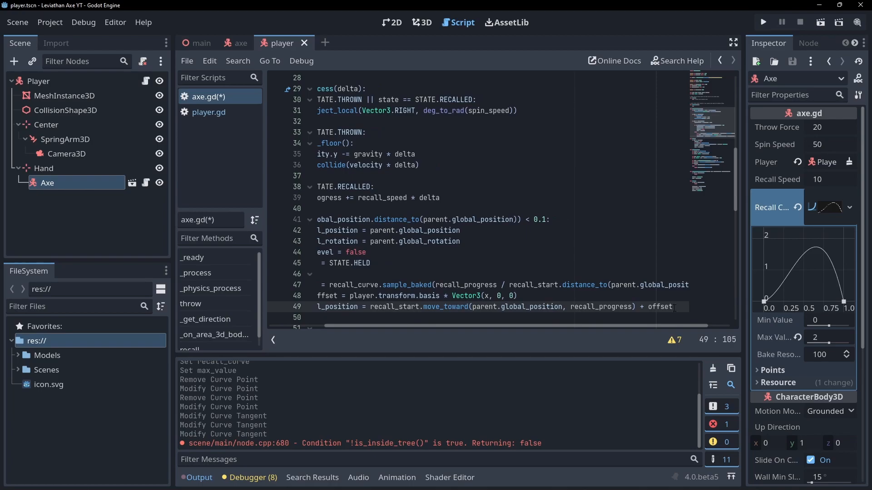
key(ctrl+s)
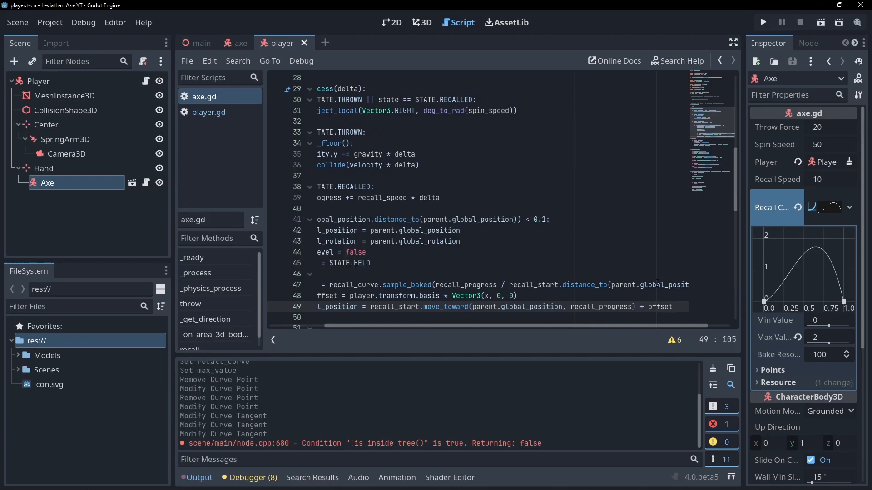
click(762, 22)
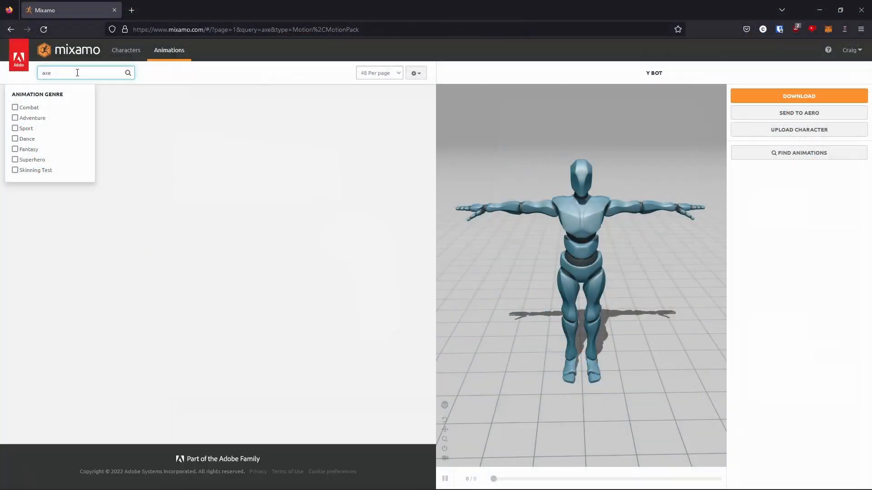
Step: Preview the Standing Melee Attack Downward animation from Mixamo's axe search results
click(161, 286)
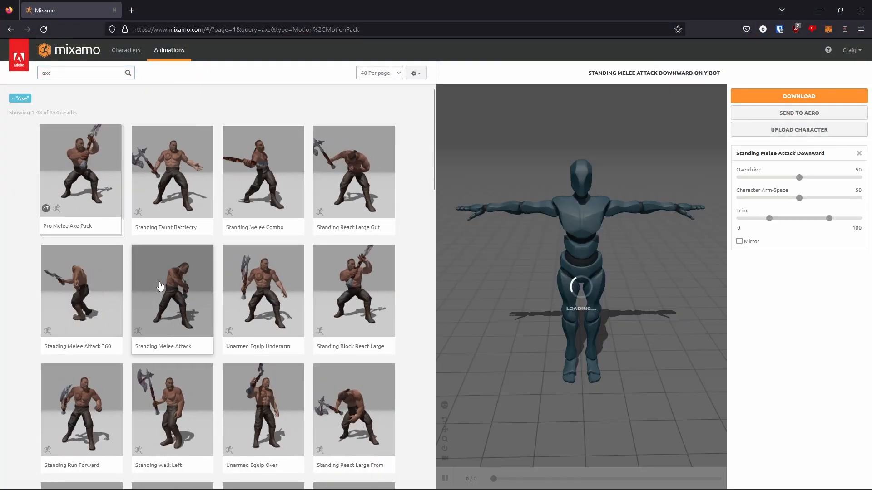
scroll(down, 3)
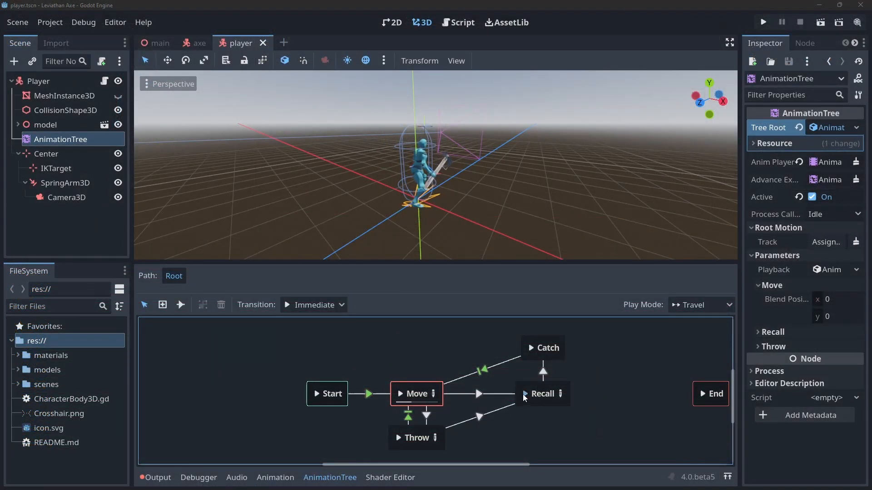
Step: Play the Recall and Catch states of the character in the AnimationTree
click(543, 347)
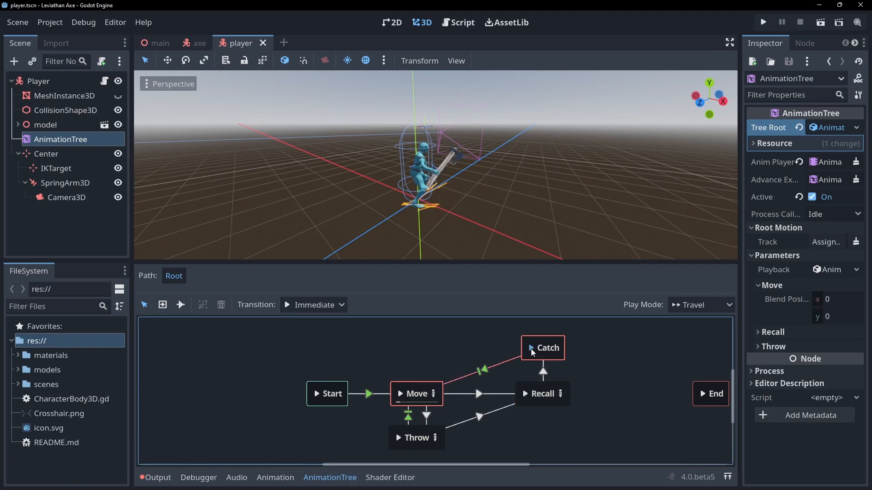
click(417, 438)
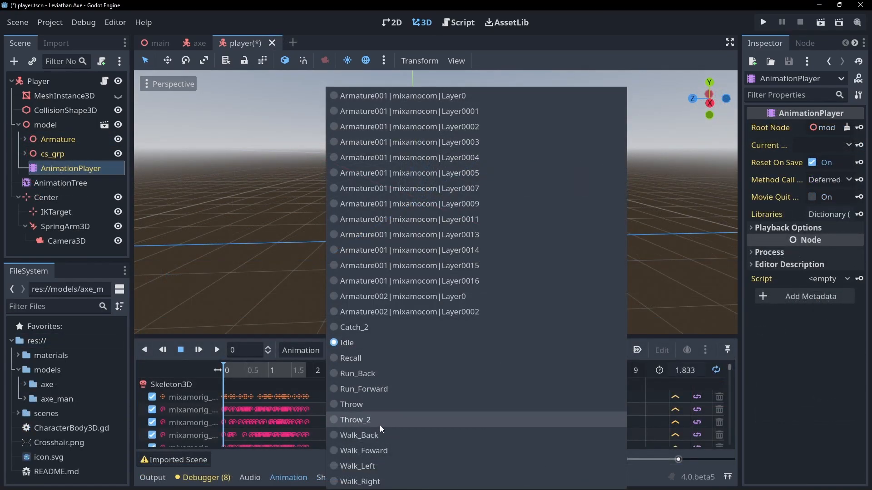
Step: Switch AnimationPlayer to Throw_2 and select its key calling throw() at 0.8 seconds
click(355, 419)
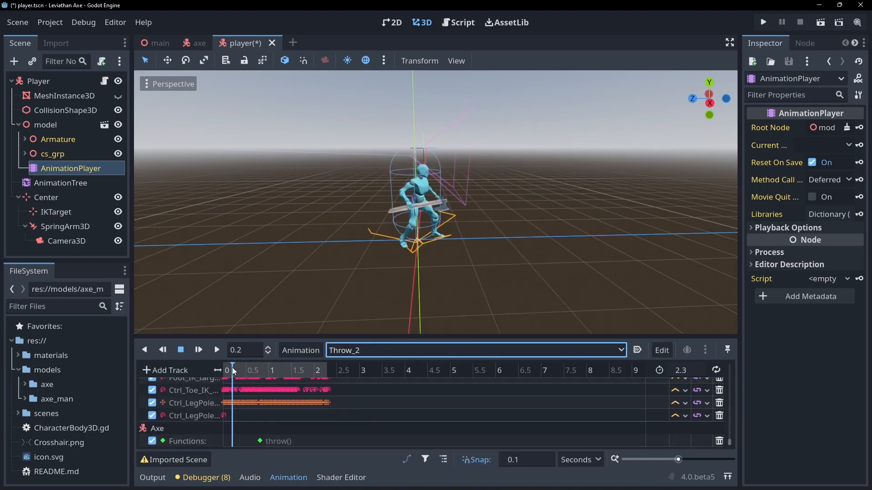
click(259, 441)
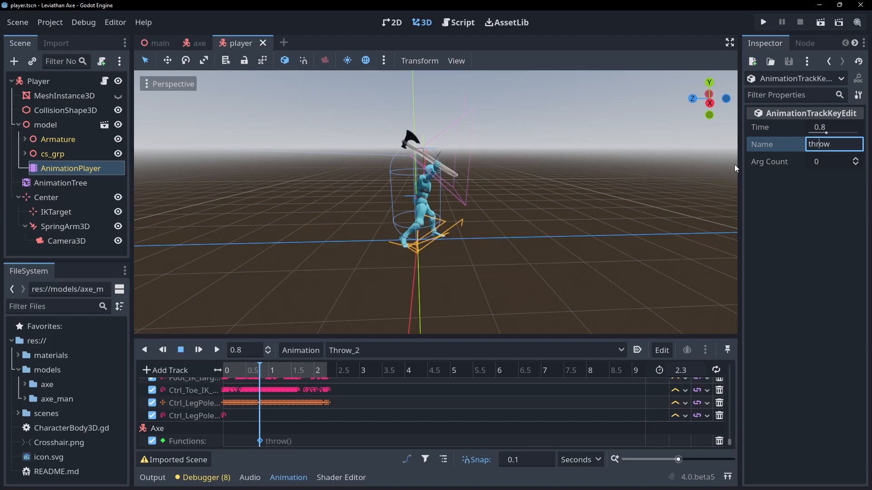
click(60, 182)
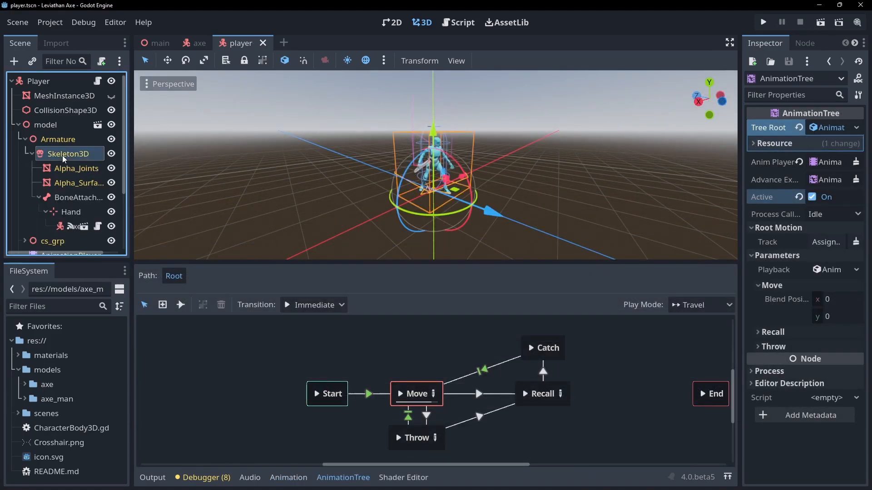
Step: Select the BoneAttachment3D and Hand marker and check Skeleton3D's modification stack
click(78, 197)
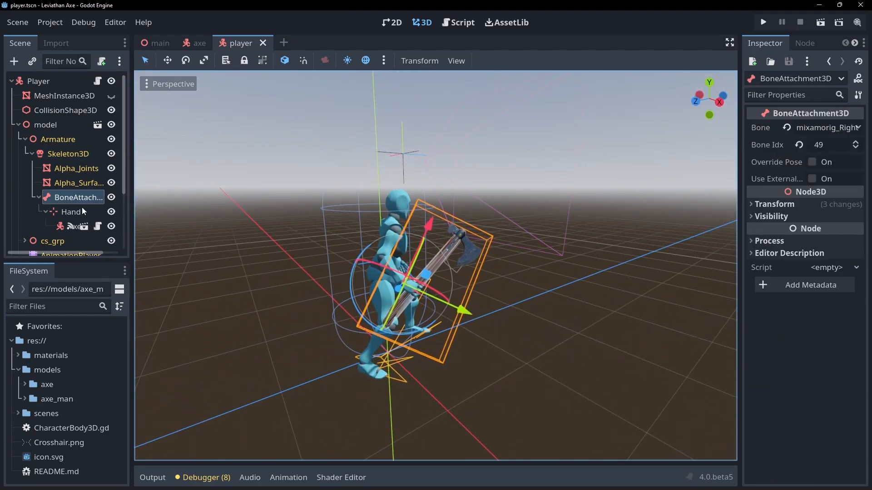
click(71, 212)
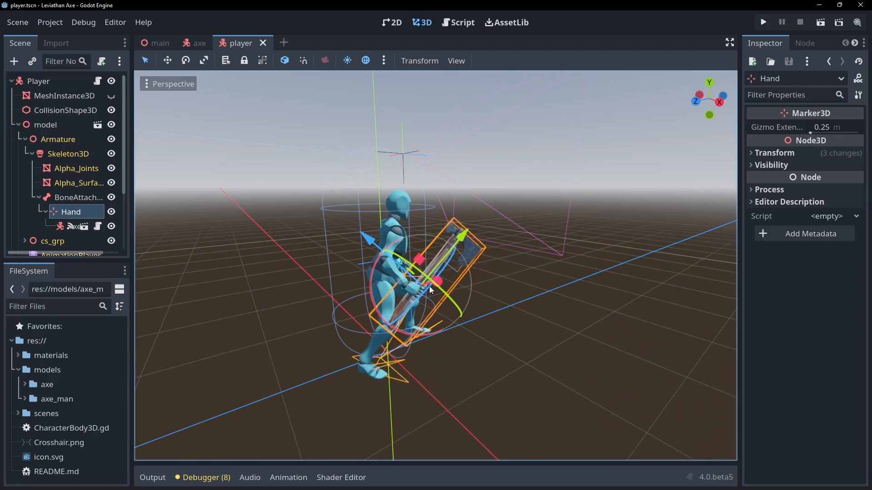
drag(431, 289, 384, 258)
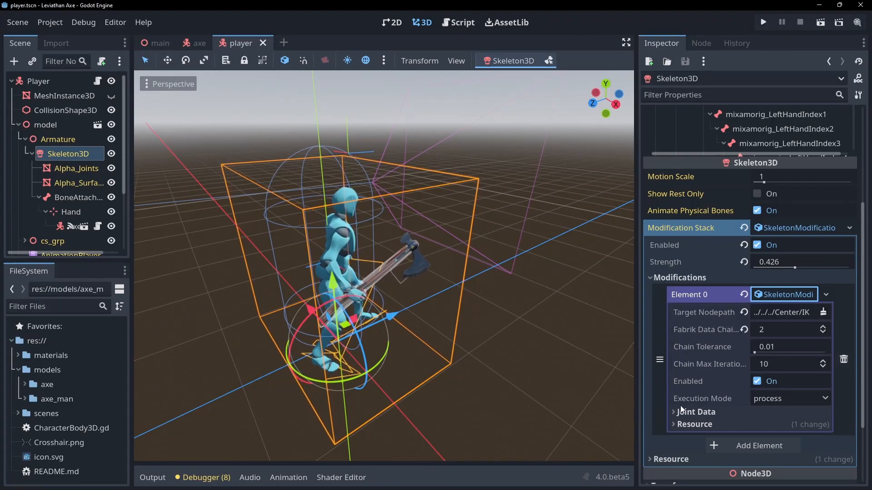
click(696, 412)
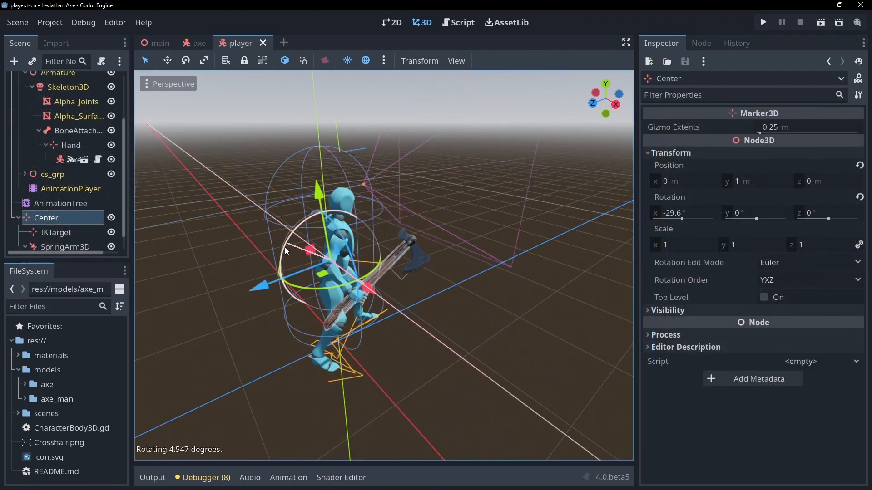
Step: Tilt the Center pivot downward about X and run the game to test the throw
drag(286, 250, 325, 191)
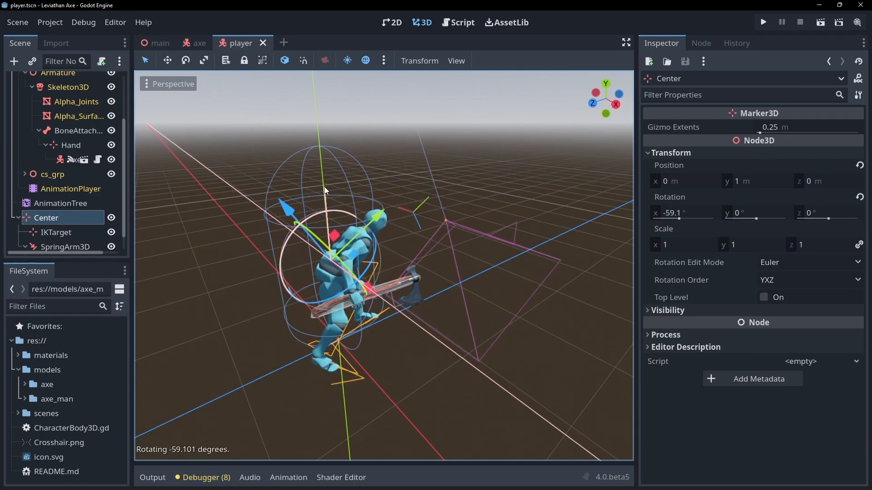
click(763, 22)
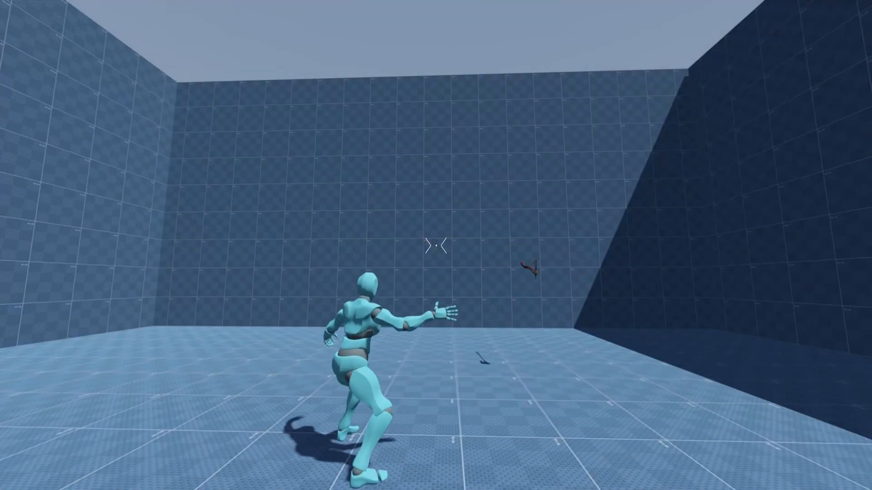